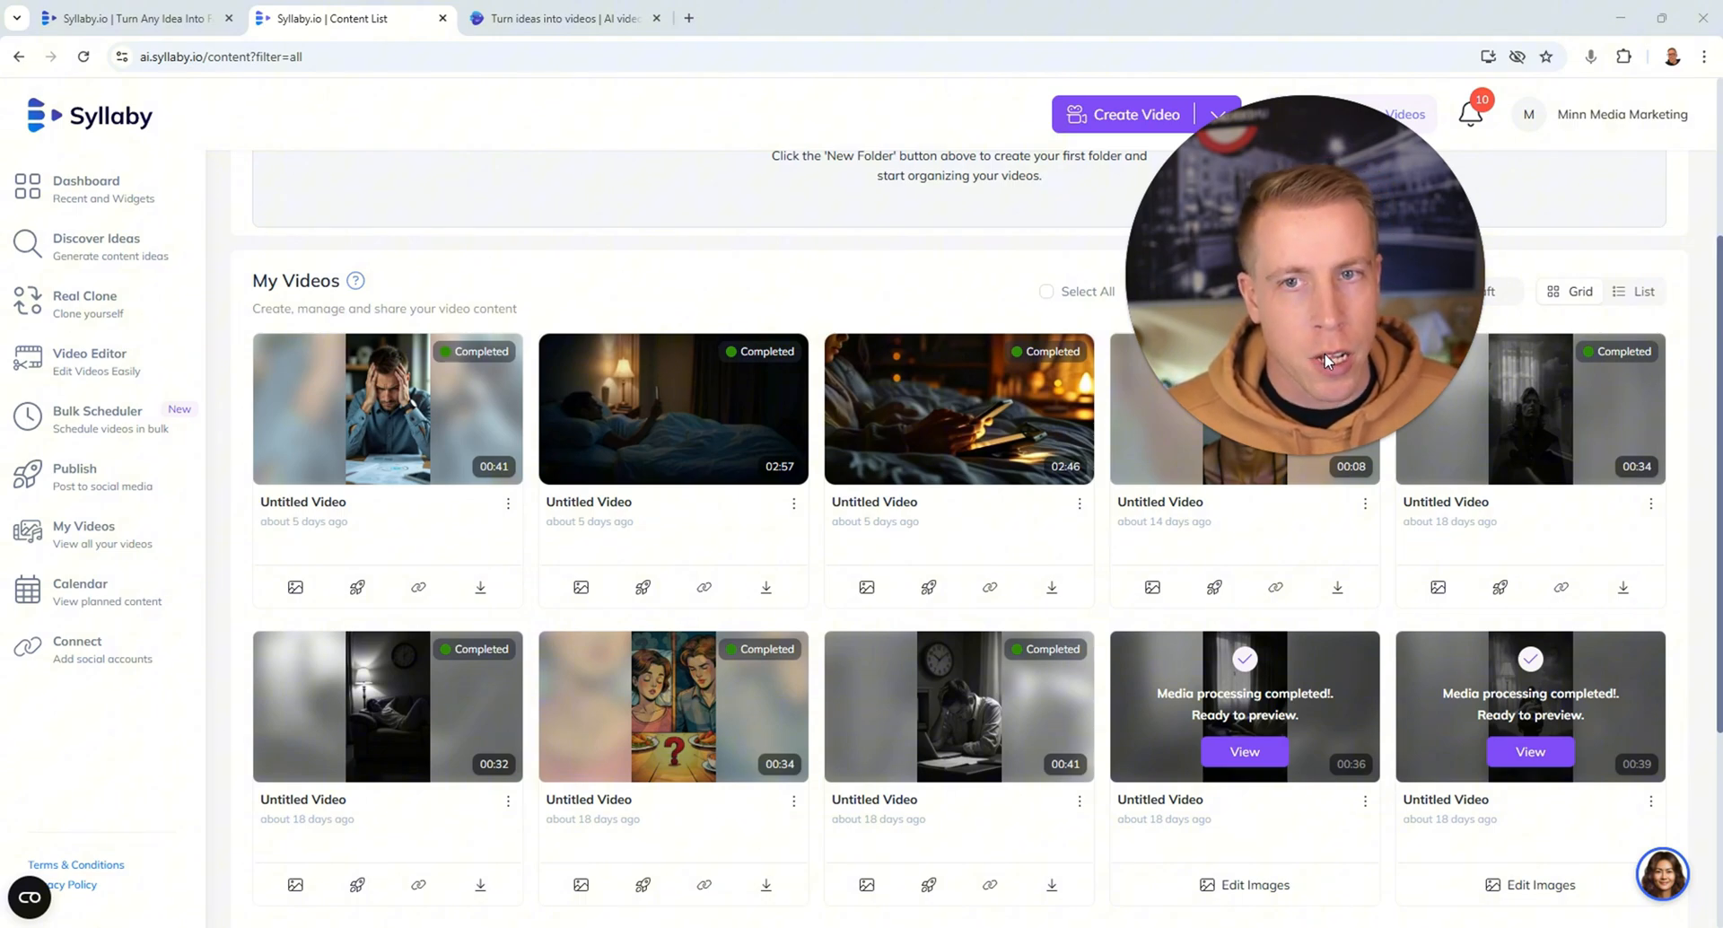
{"action": "mouse_move", "coordinate": [673, 408]}
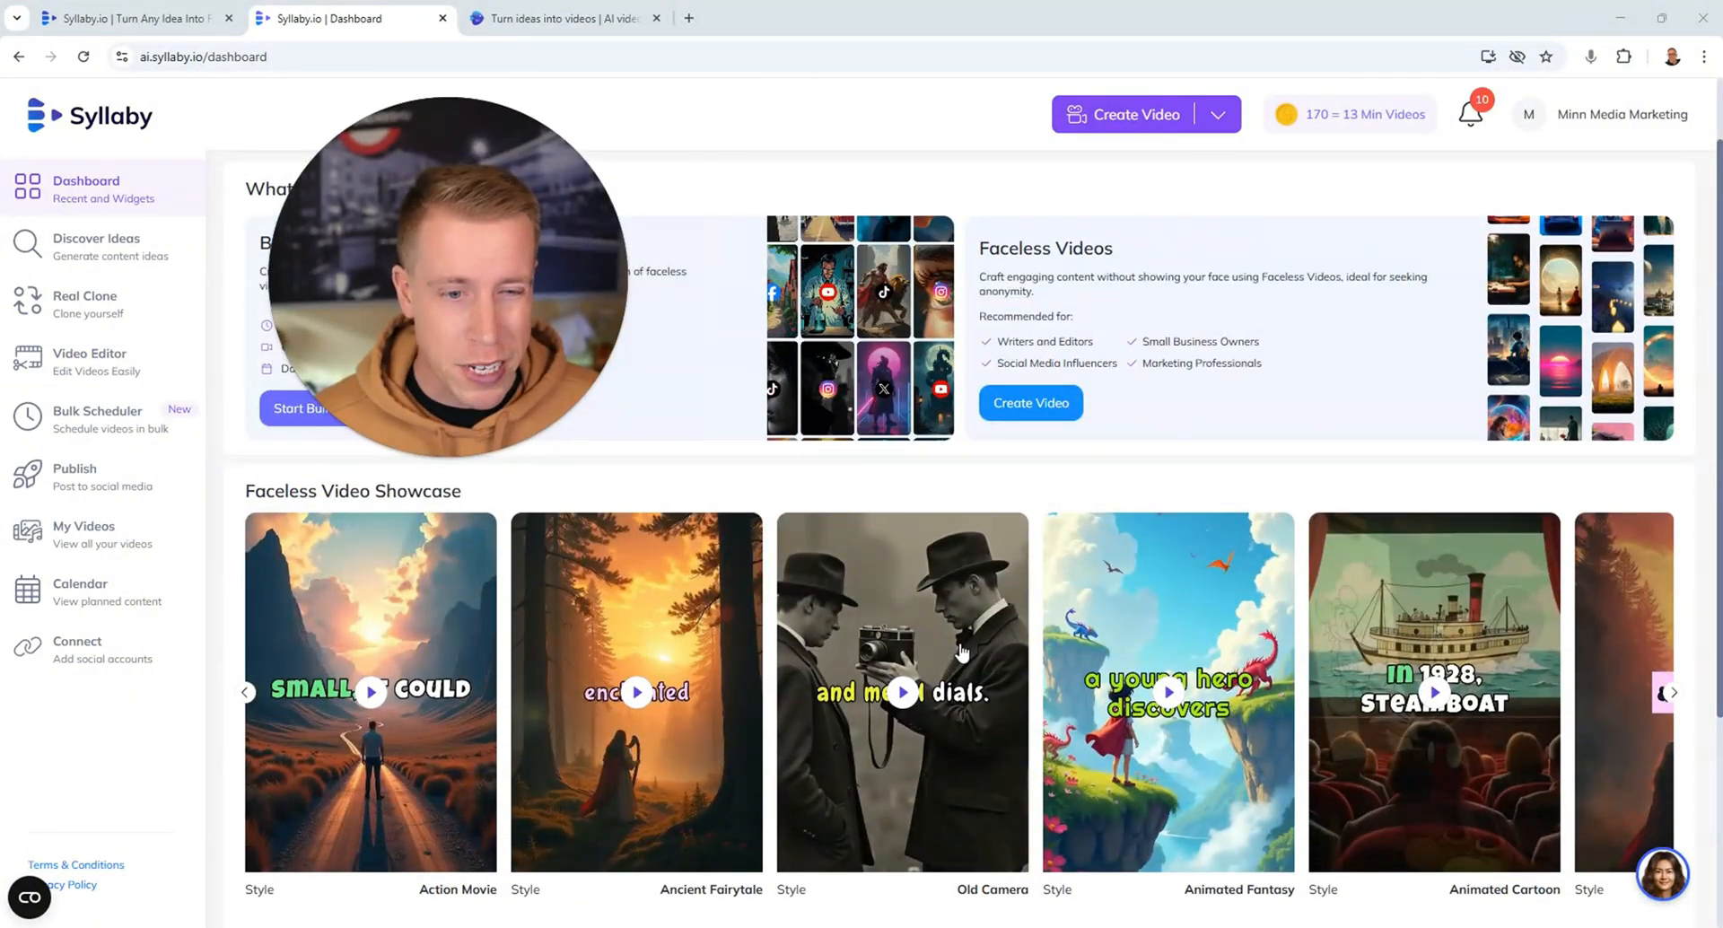
Preview the Action Movie reel from the Faceless Video Showcase carousel
{"action": "left_click", "coordinate": [370, 691]}
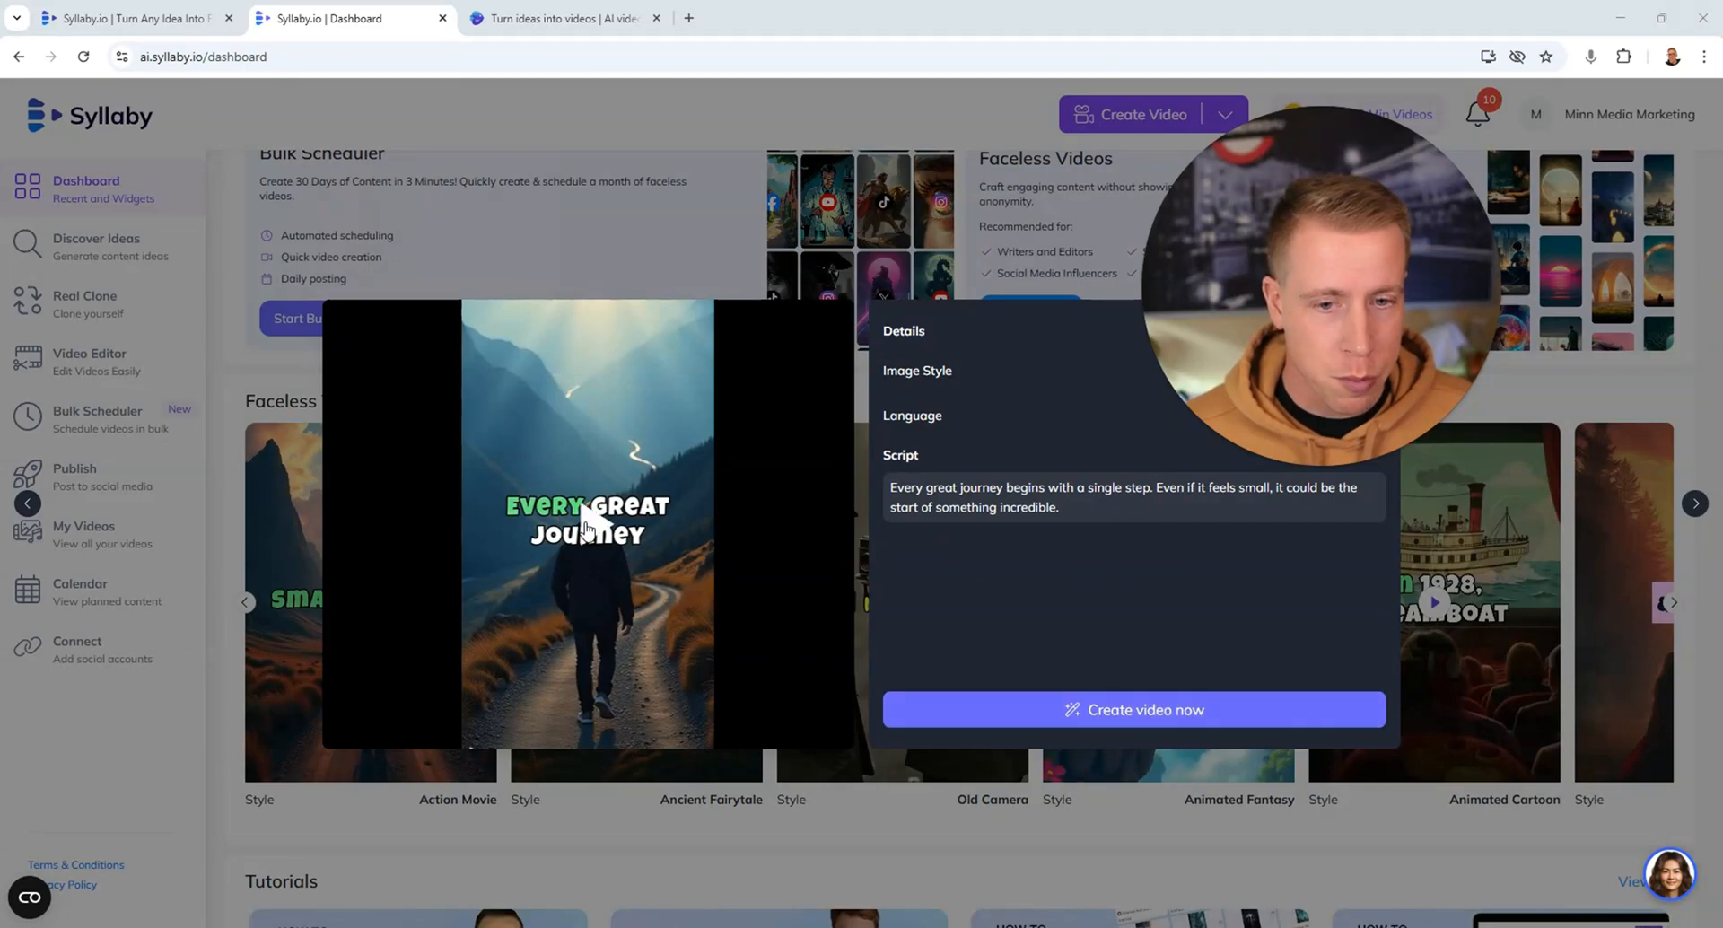
Play the Action Movie reel, scrub it back near the start, then close the preview
{"action": "left_click", "coordinate": [347, 725]}
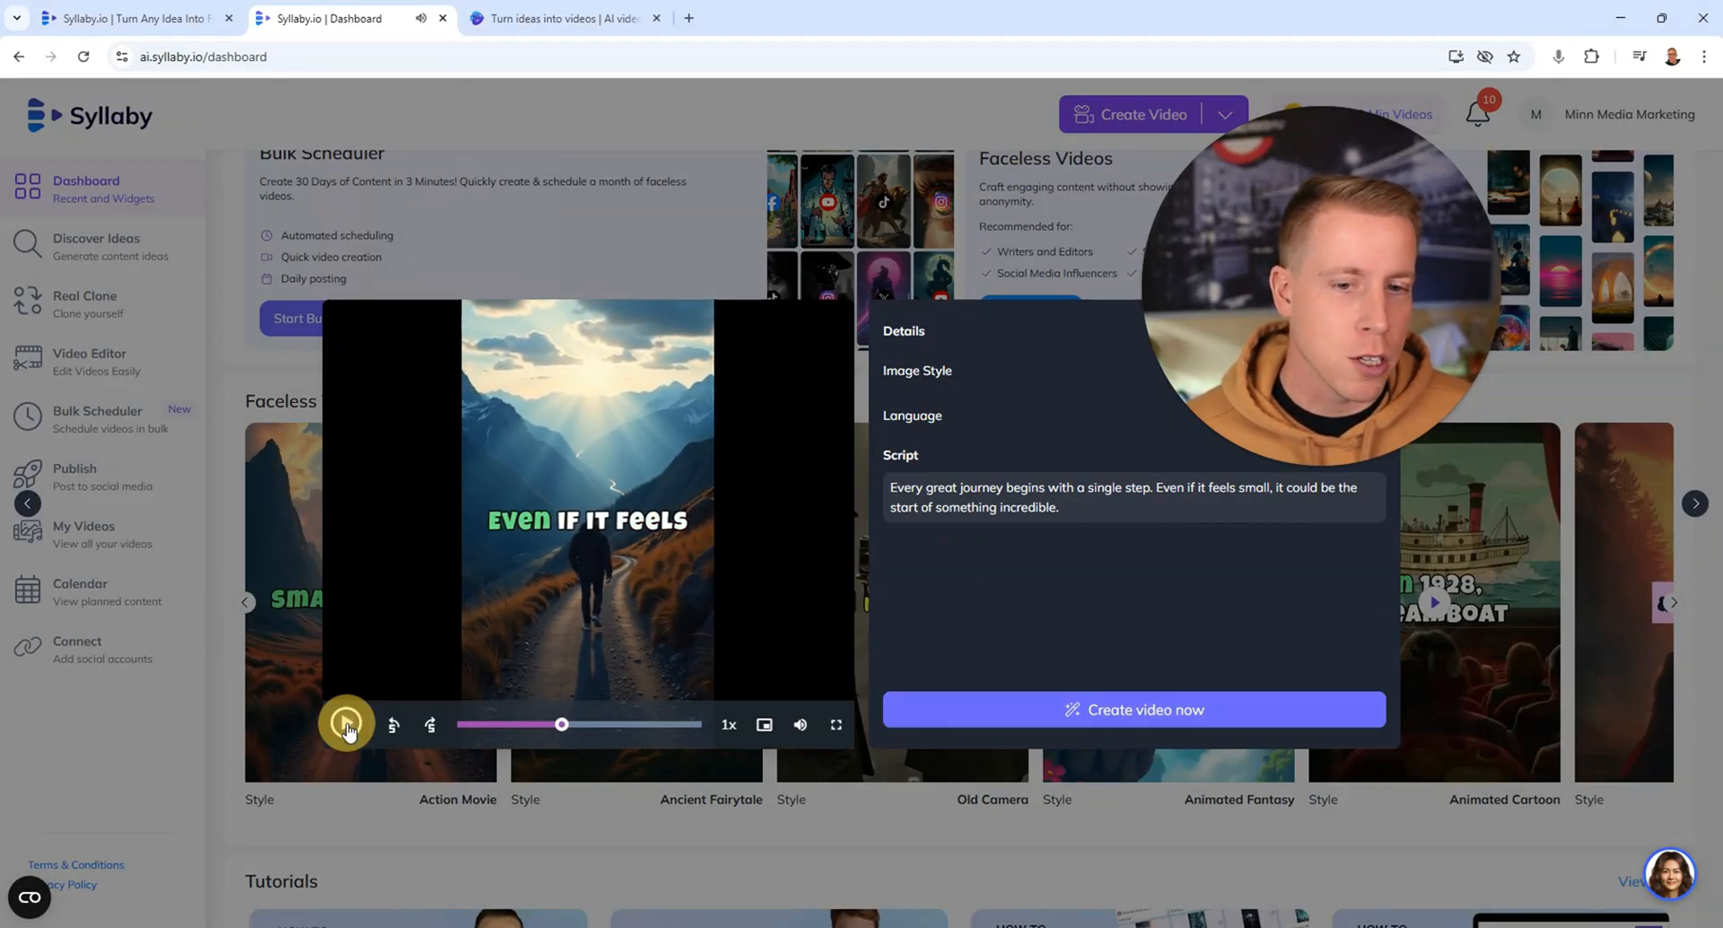
{"action": "left_click", "coordinate": [346, 724]}
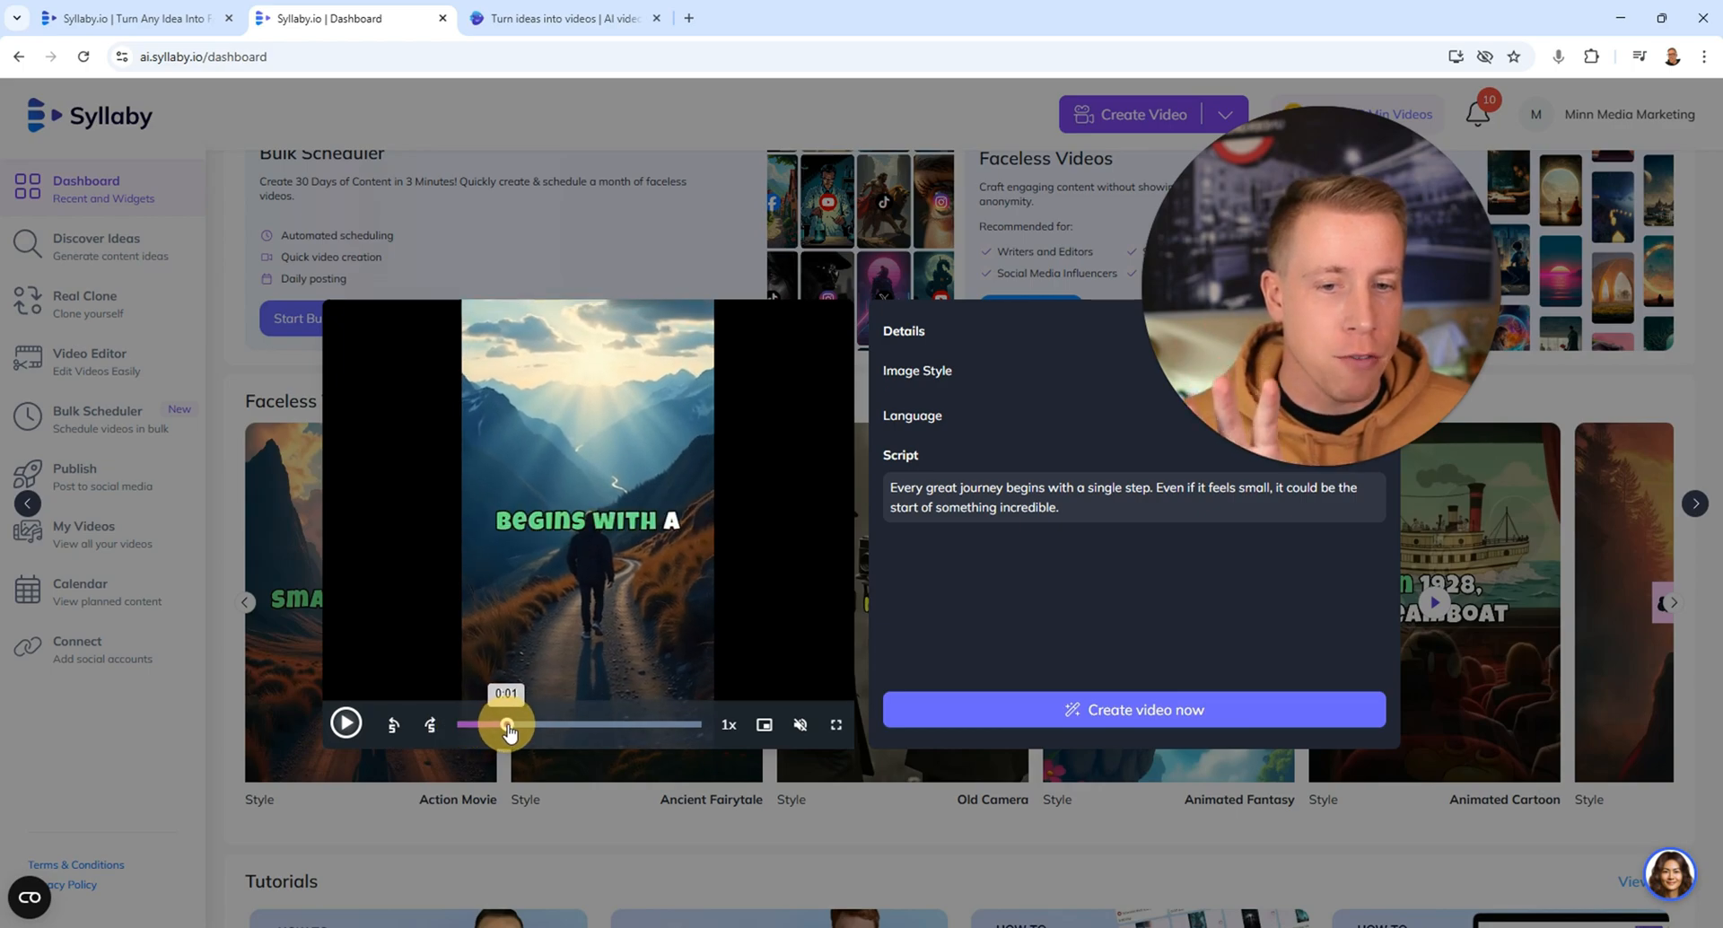
{"action": "left_click_drag", "start_coordinate": [508, 723], "coordinate": [580, 723]}
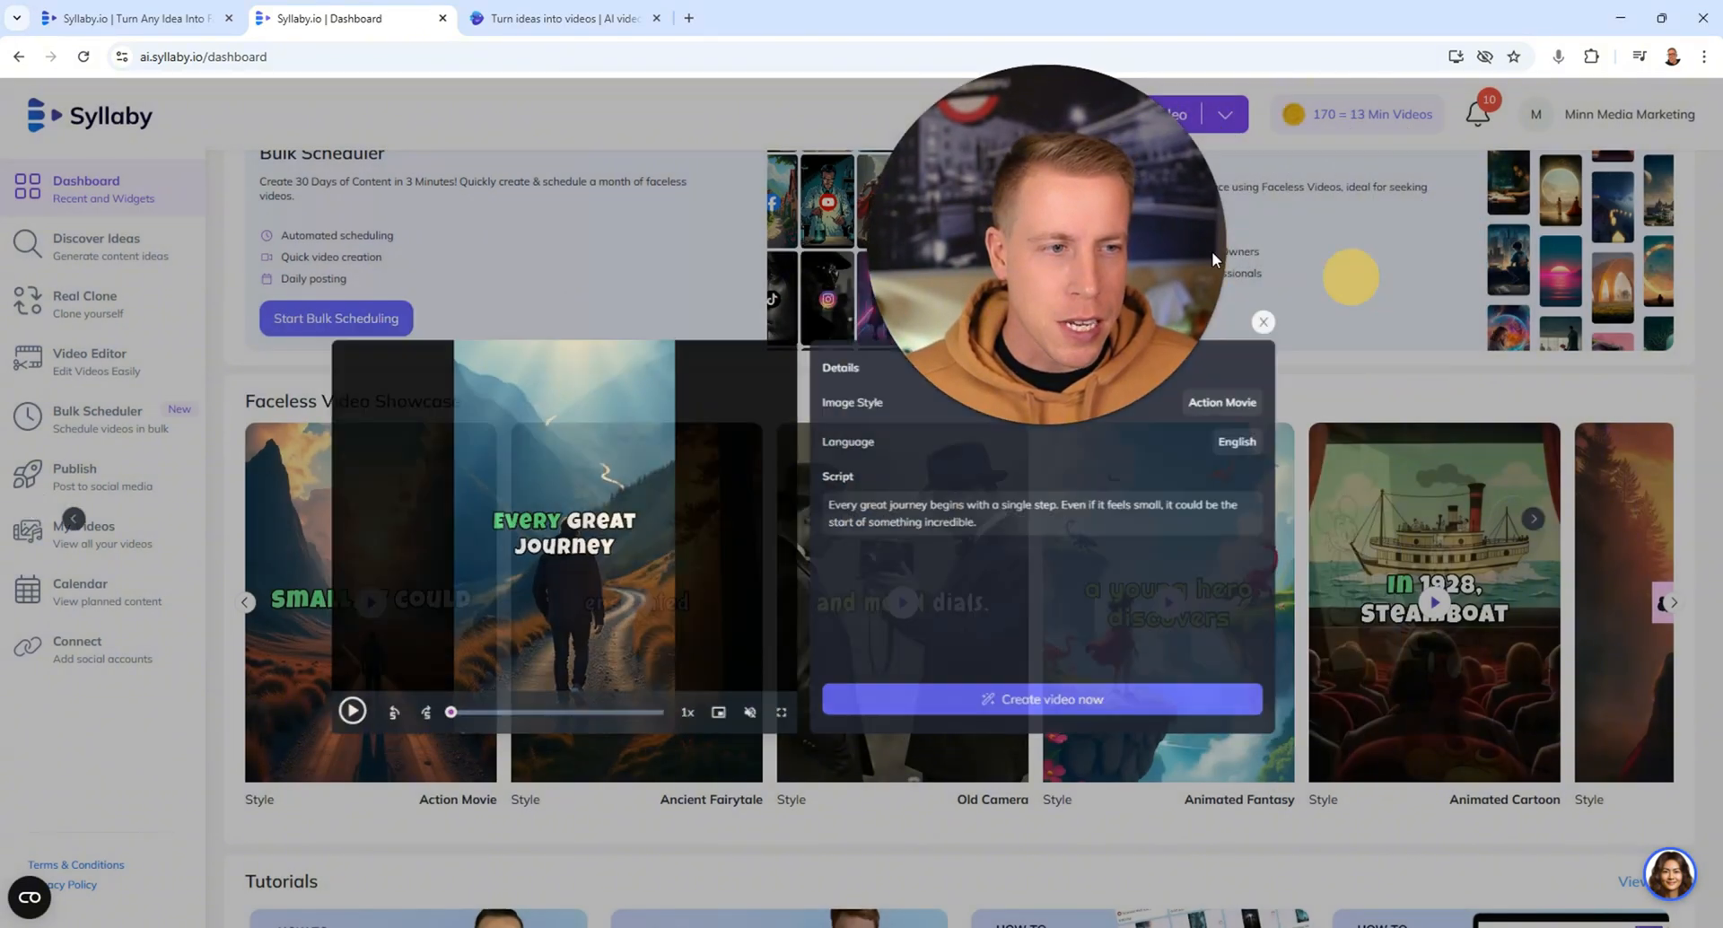
{"action": "left_click", "coordinate": [1262, 321]}
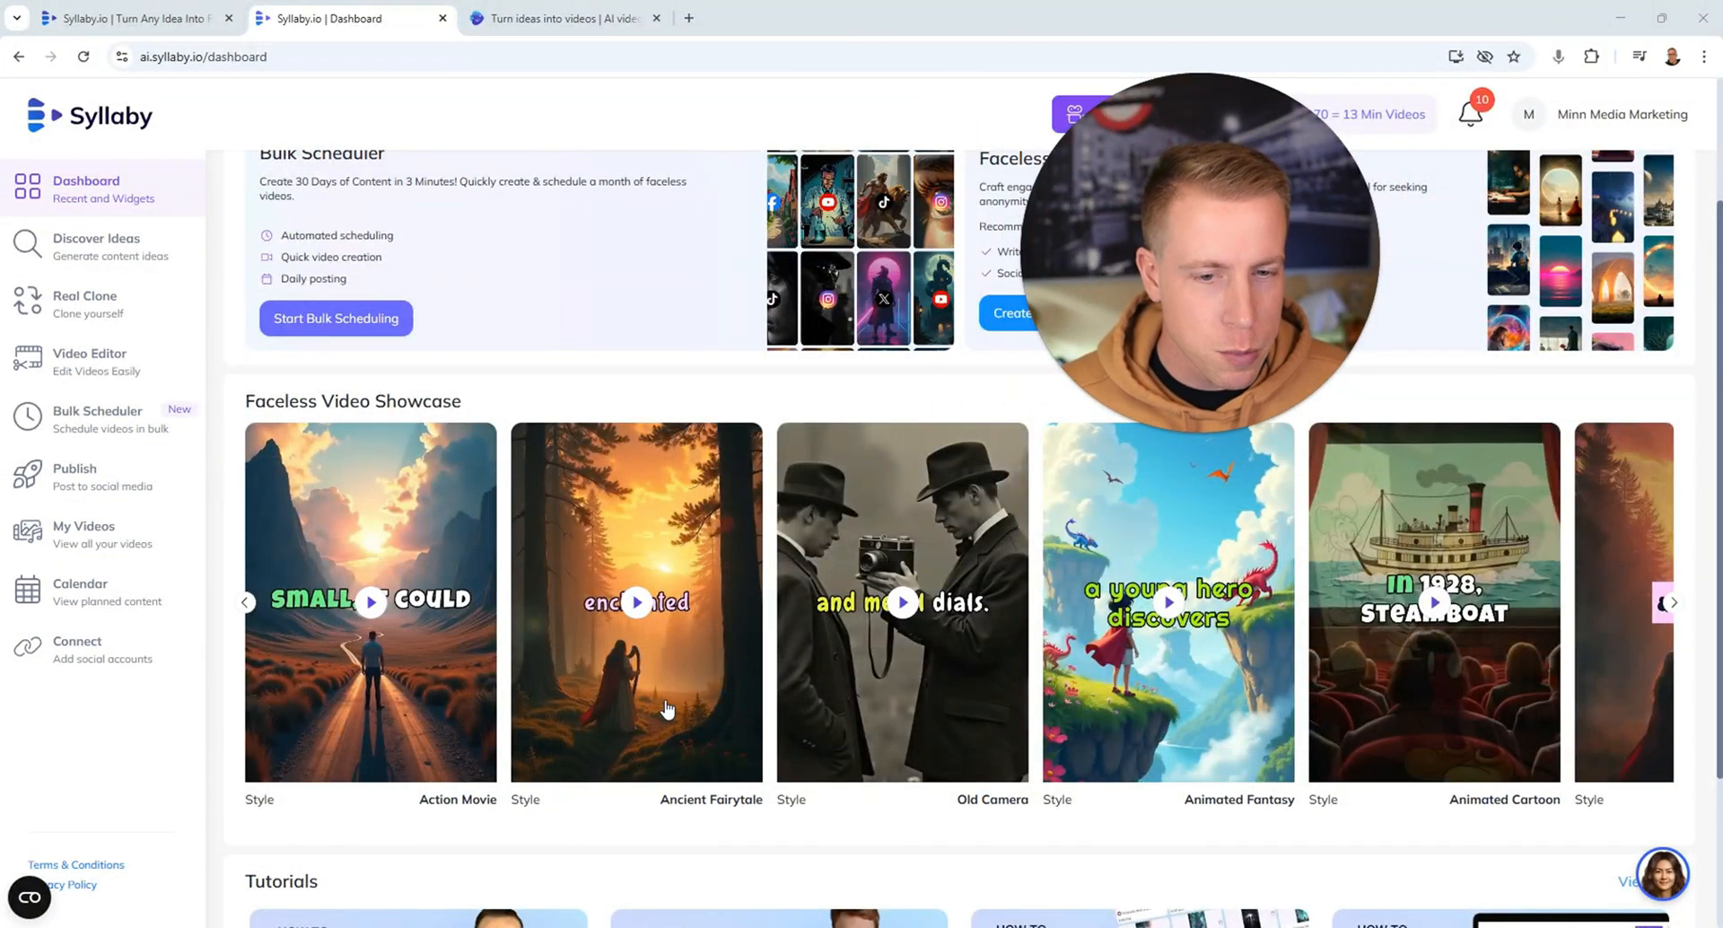
Go to My Videos to reach the finished Untitled Video's preview page
{"action": "left_click", "coordinate": [636, 601]}
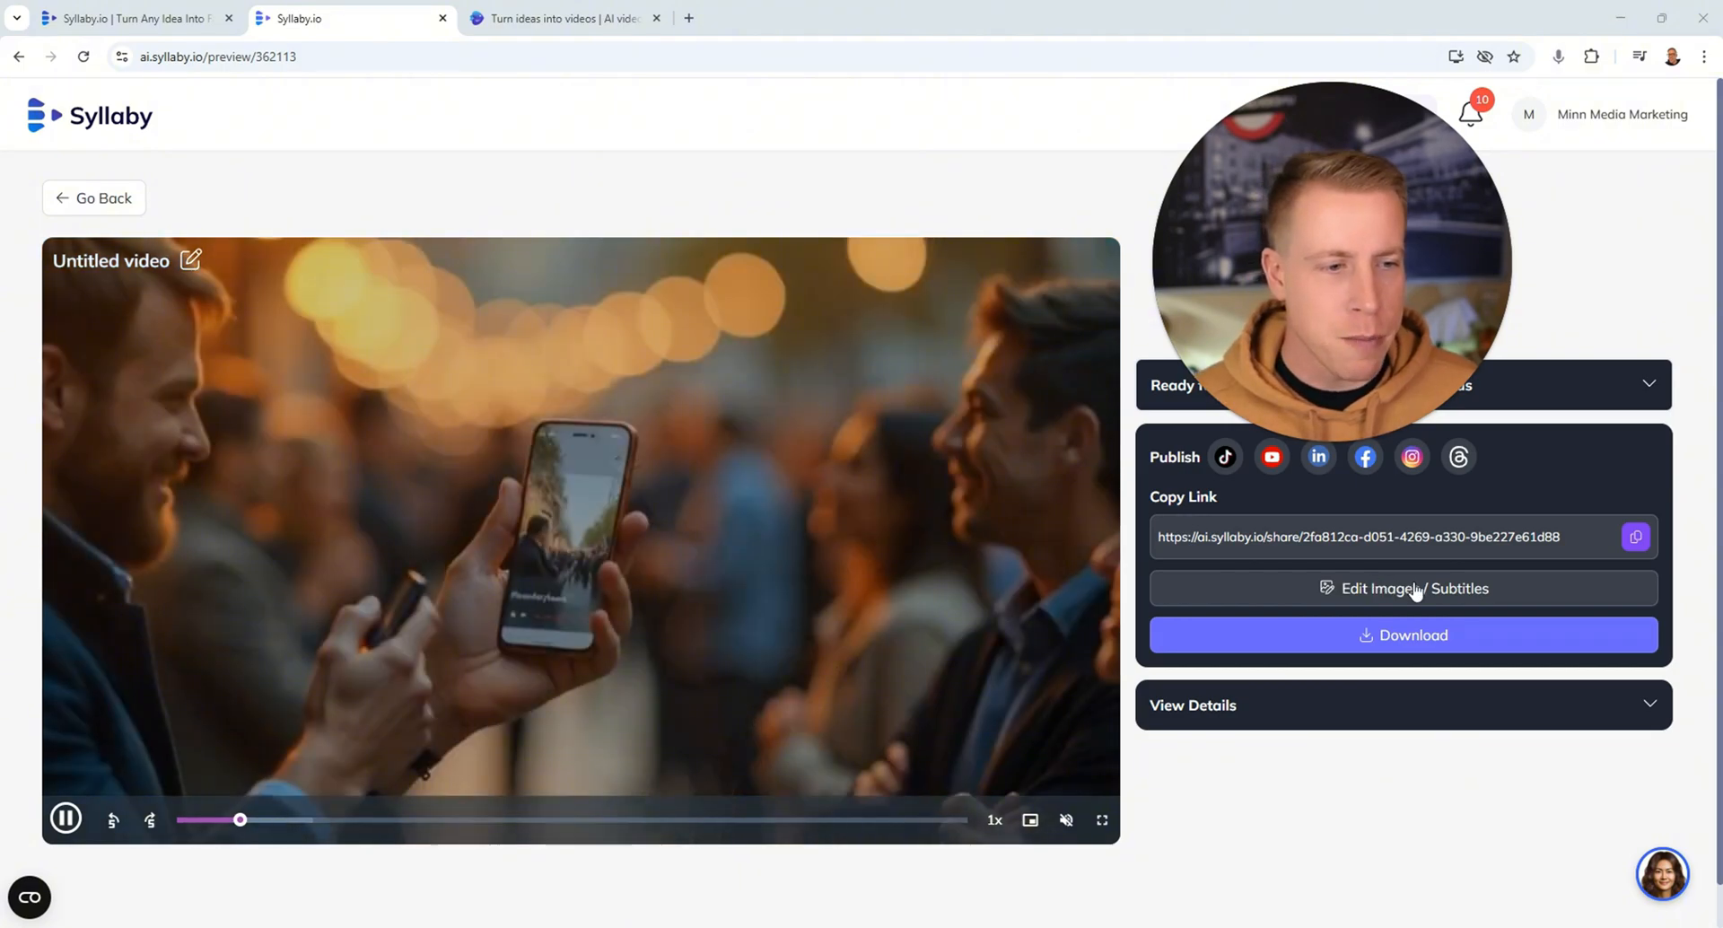
Edit the second scene's image and start Add Motion on the person-in-bed prompt
{"action": "left_click", "coordinate": [1414, 589]}
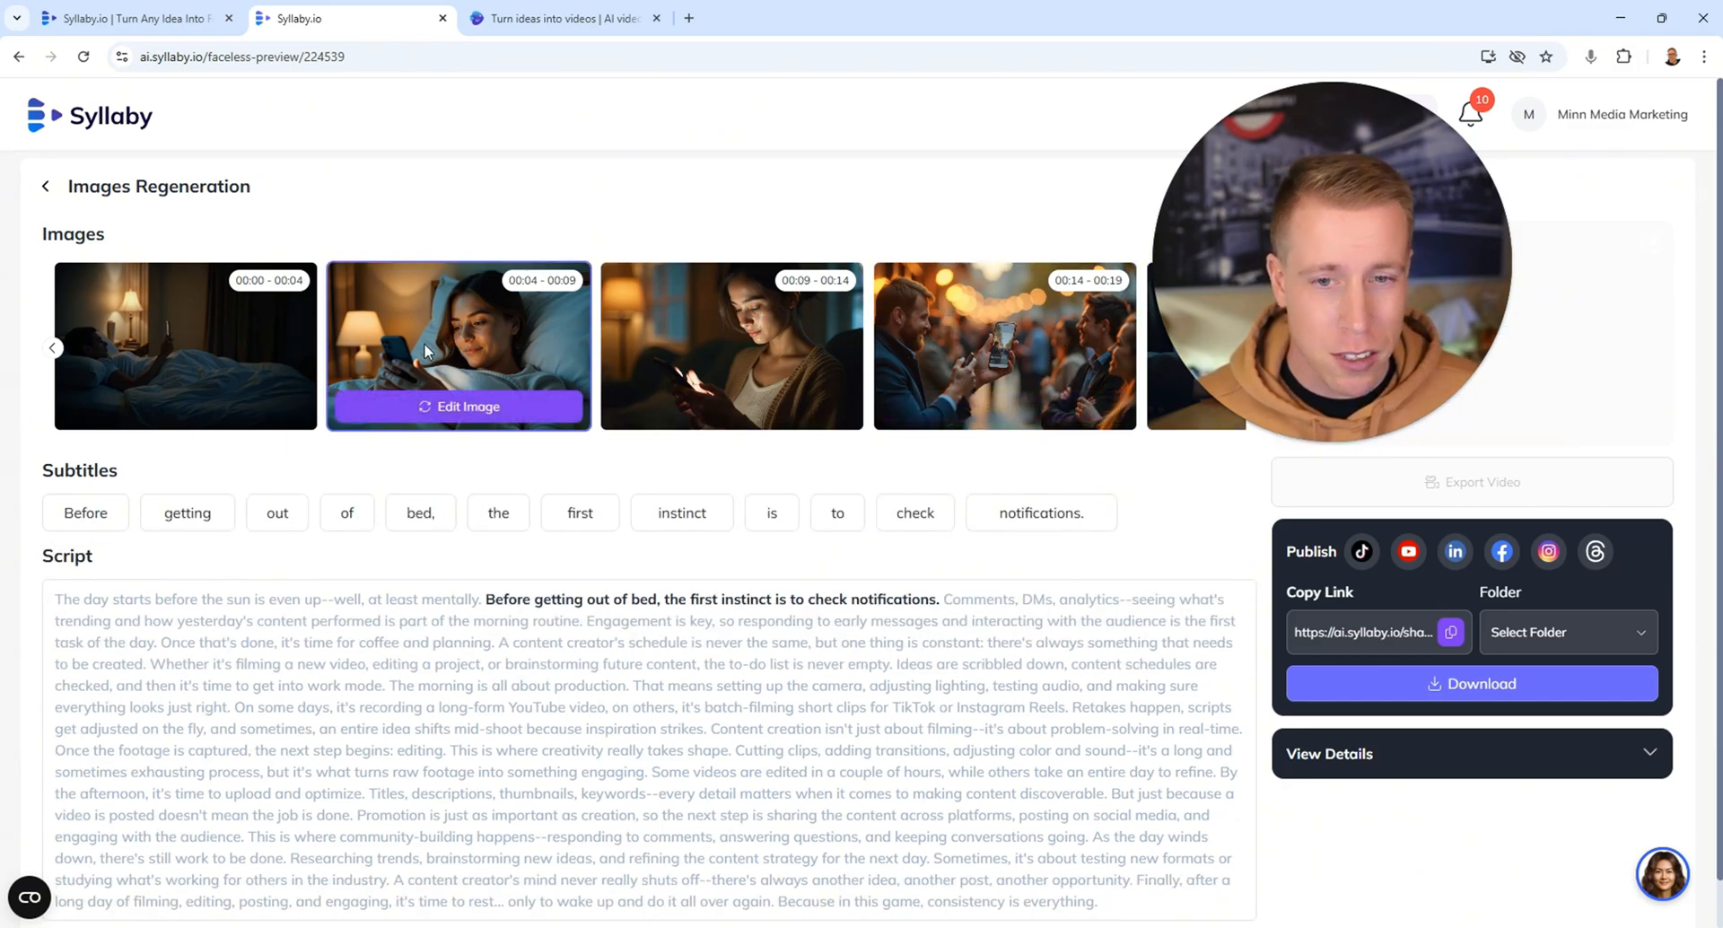
{"action": "left_click", "coordinate": [457, 406]}
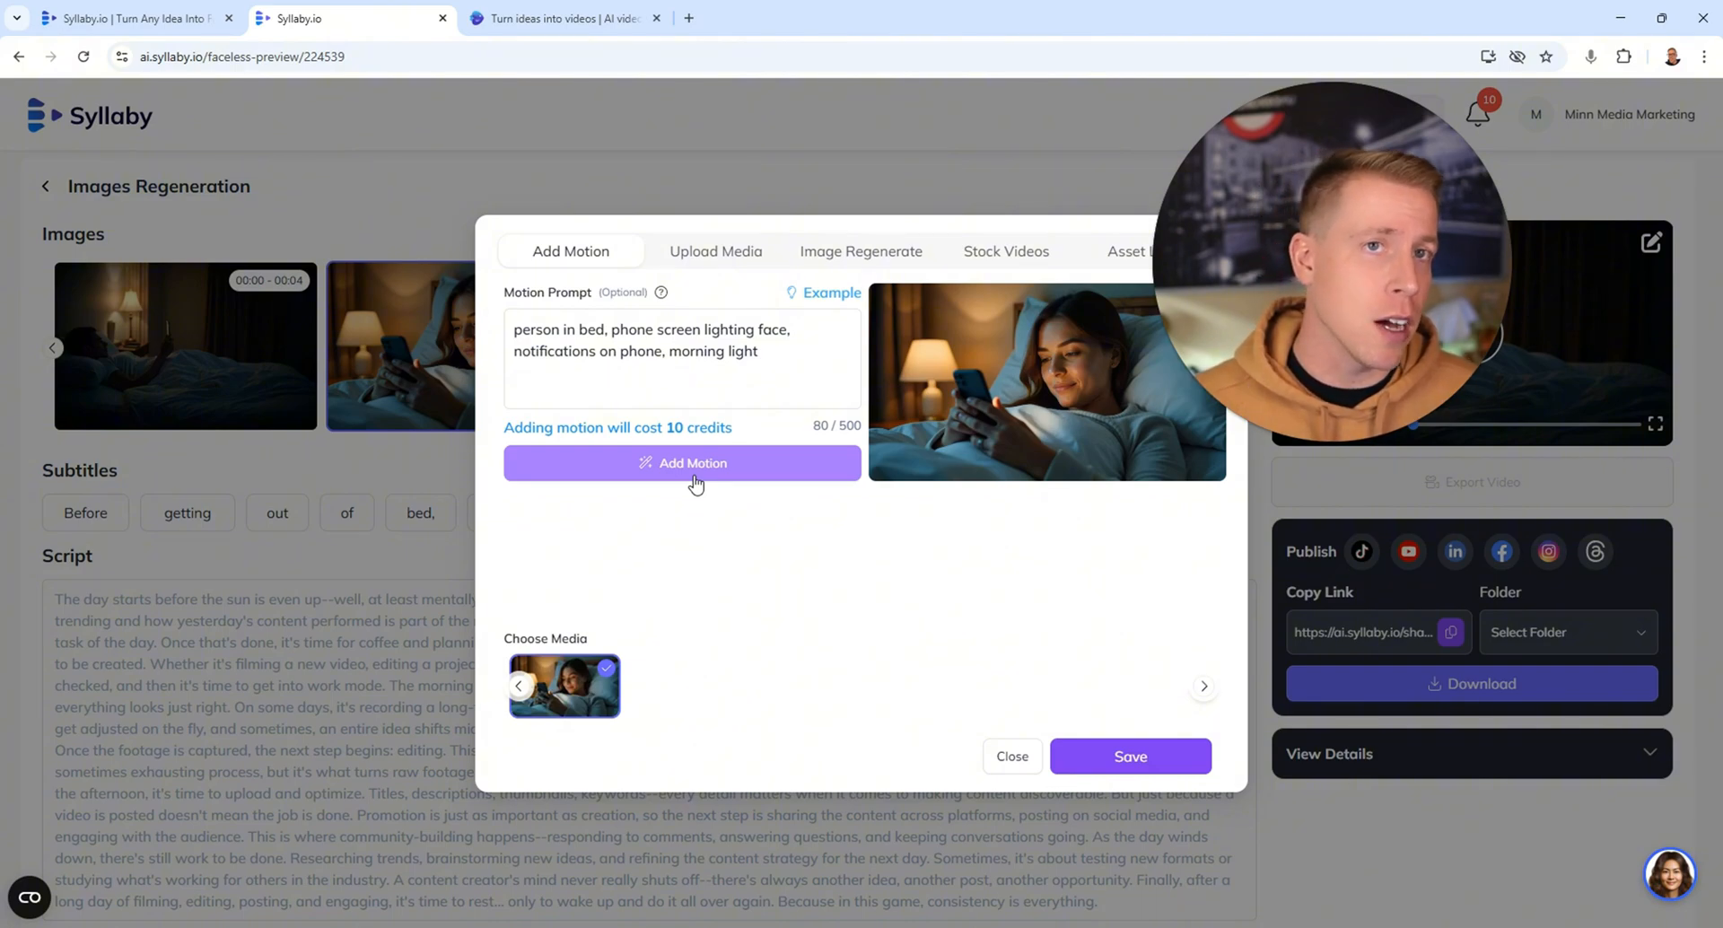
{"action": "left_click", "coordinate": [564, 18]}
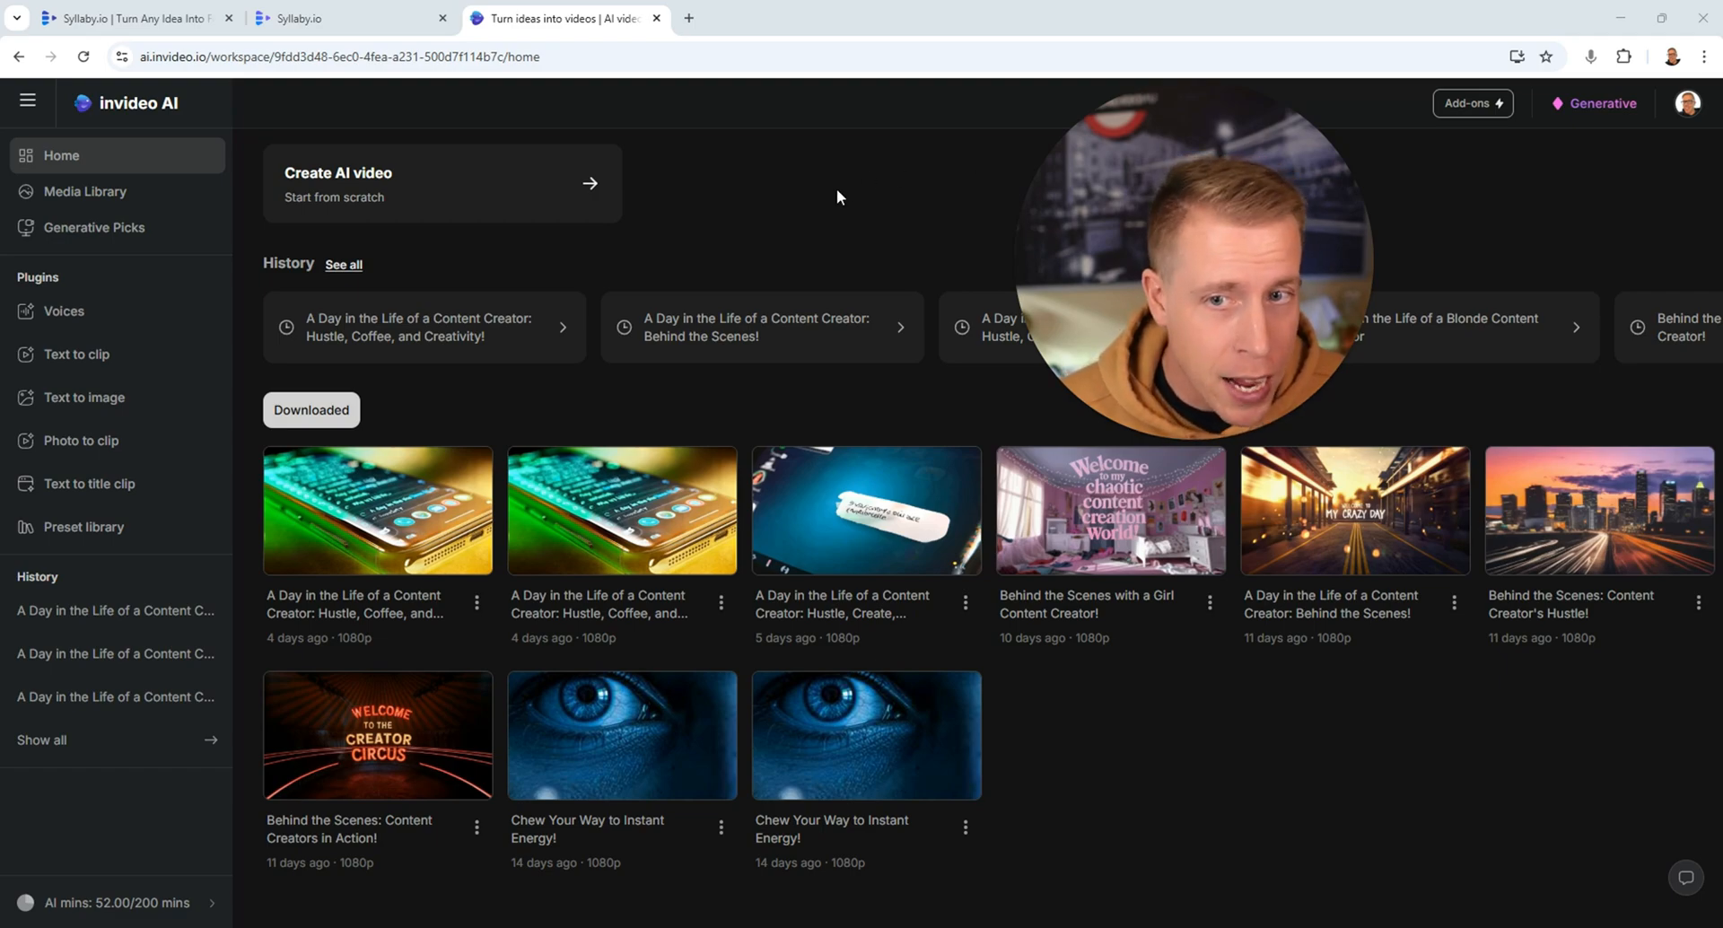
{"action": "mouse_move", "coordinate": [860, 206]}
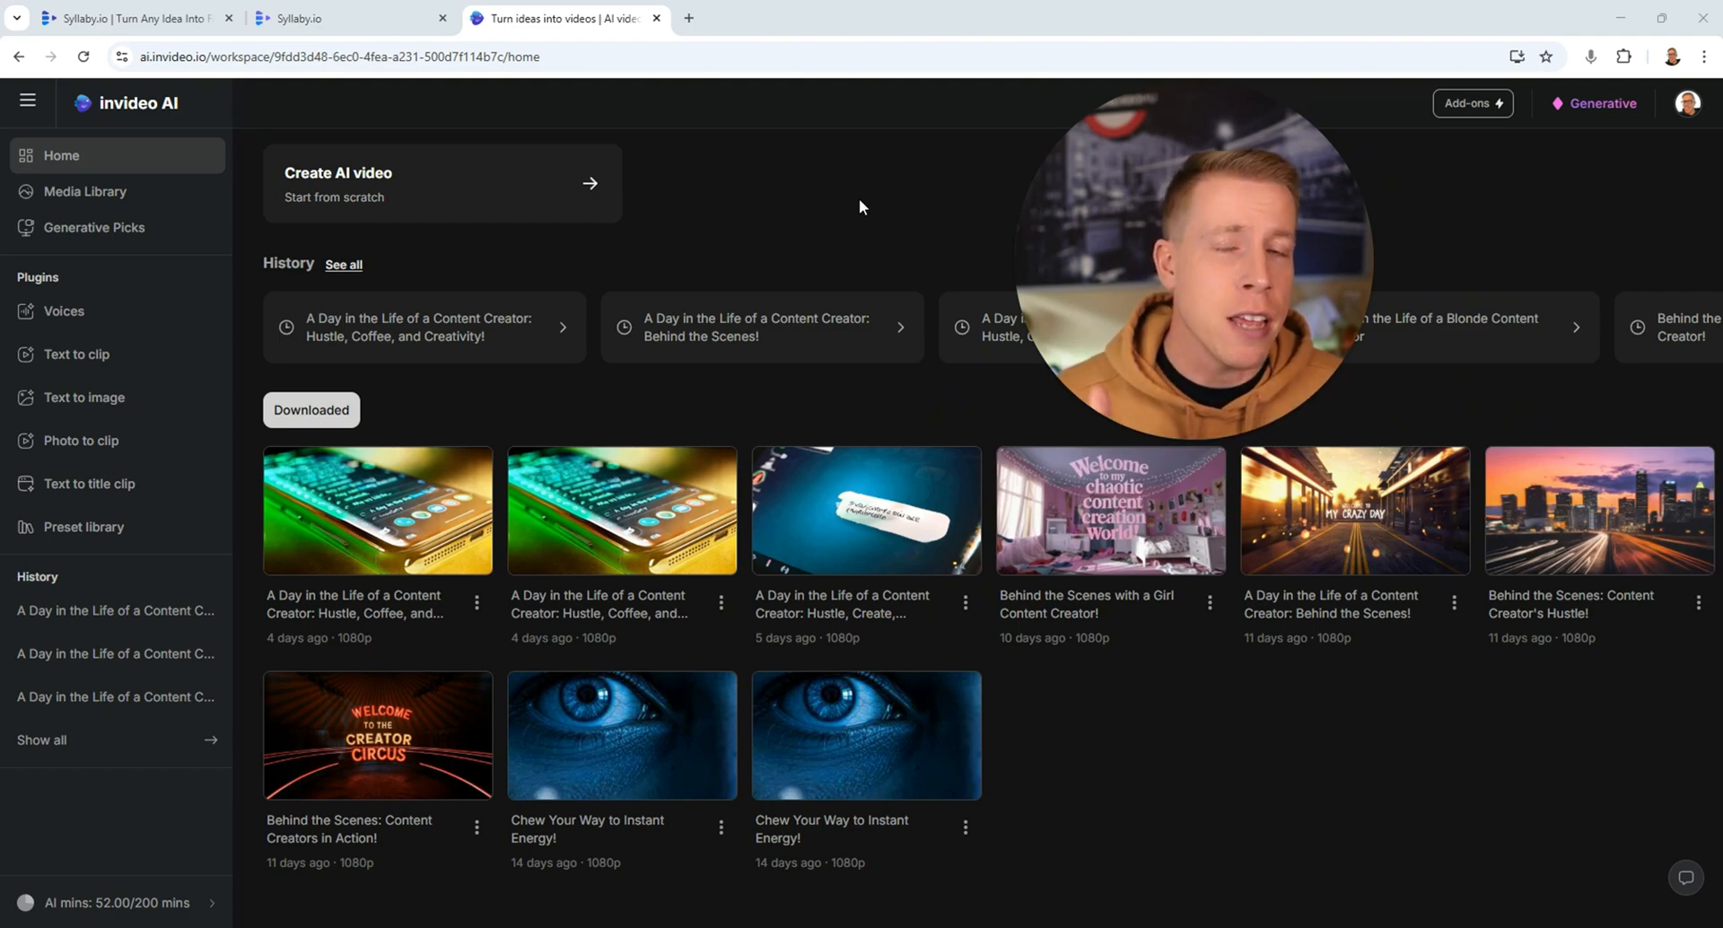
{"action": "mouse_move", "coordinate": [840, 247]}
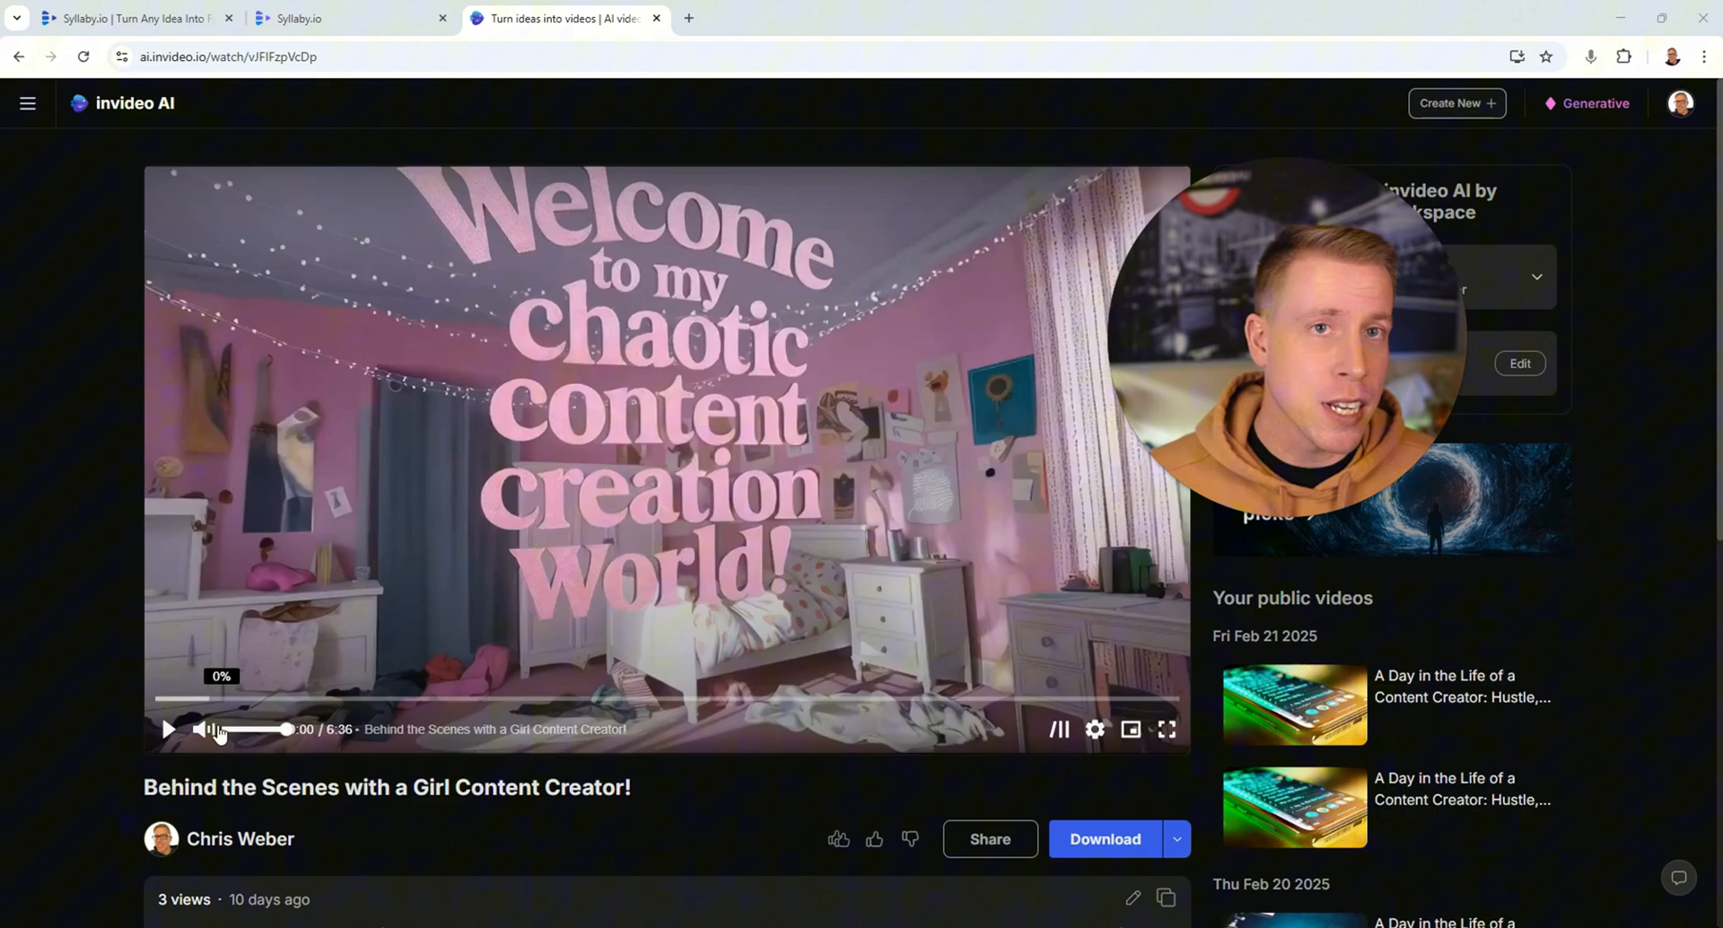
Play the Behind the Scenes video, pause on The Equipment Hustle scene, then resume
{"action": "left_click", "coordinate": [205, 729]}
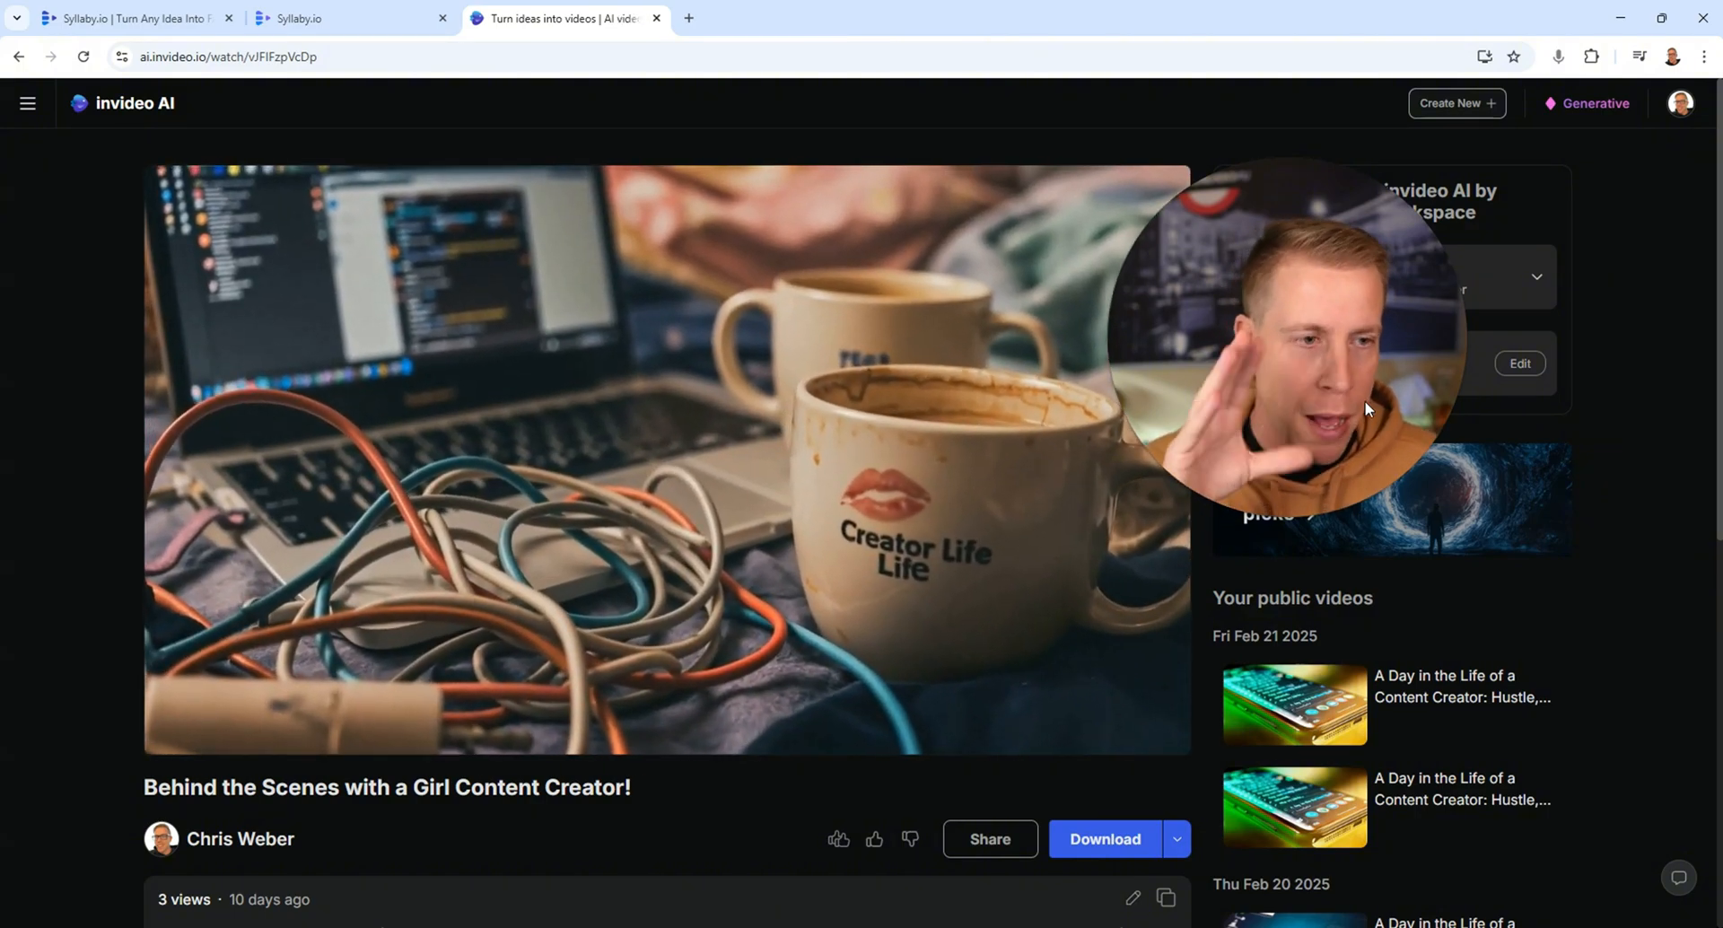
{"action": "left_click", "coordinate": [664, 461]}
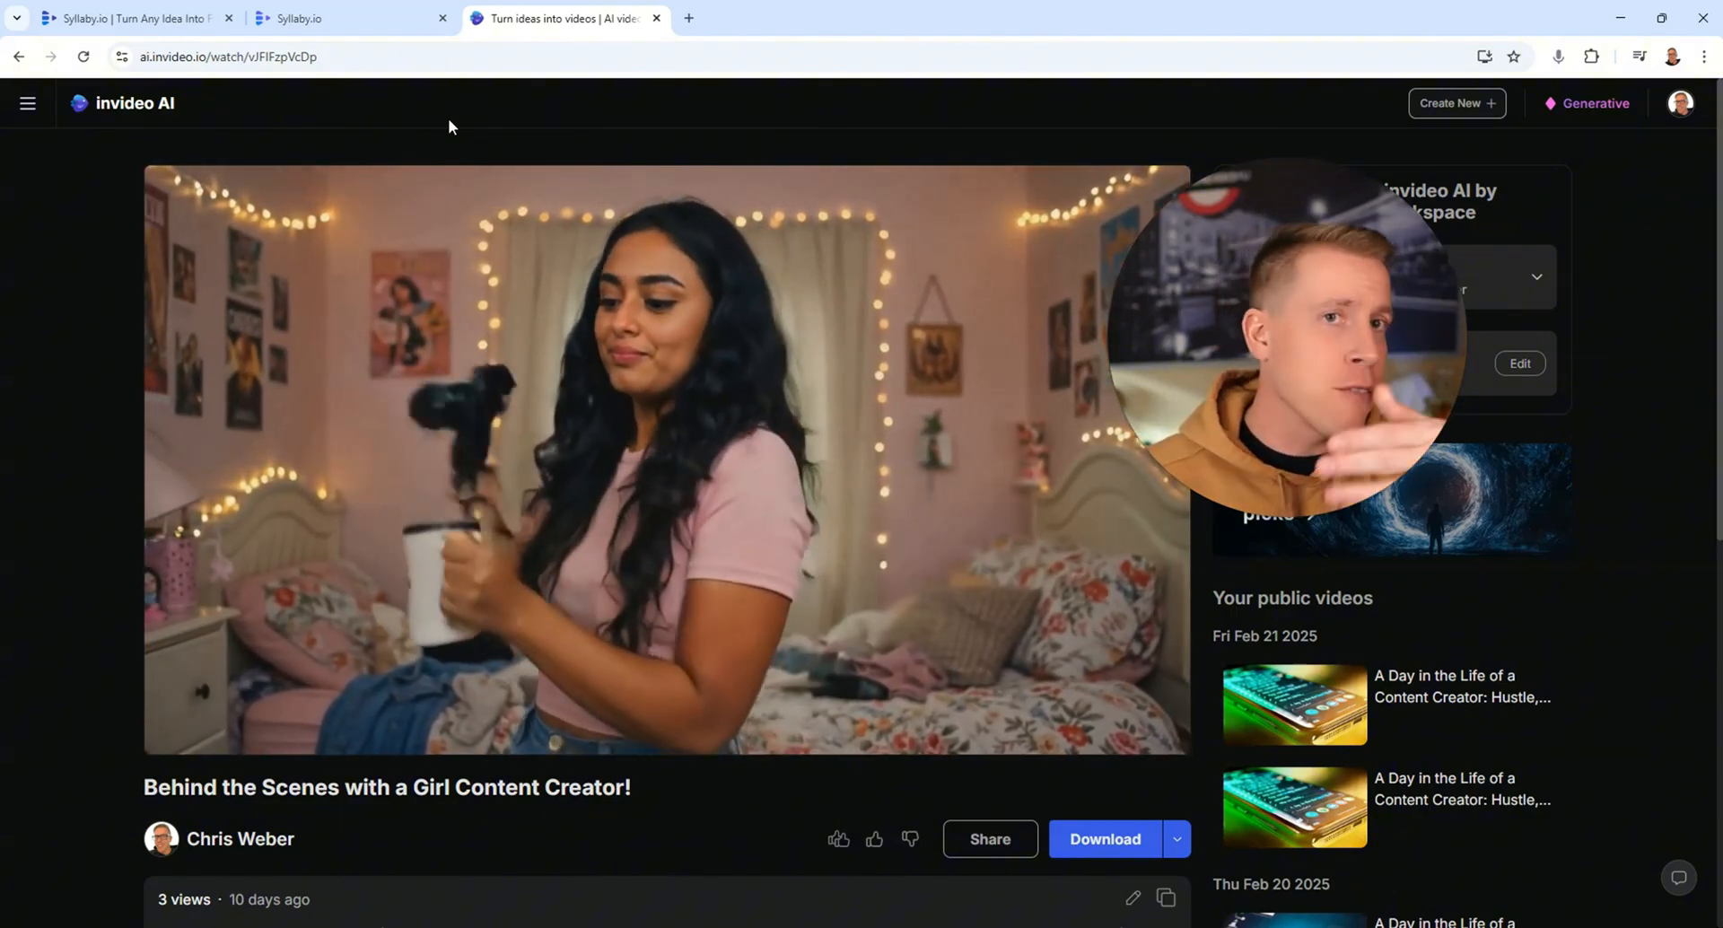
{"action": "left_click", "coordinate": [664, 456]}
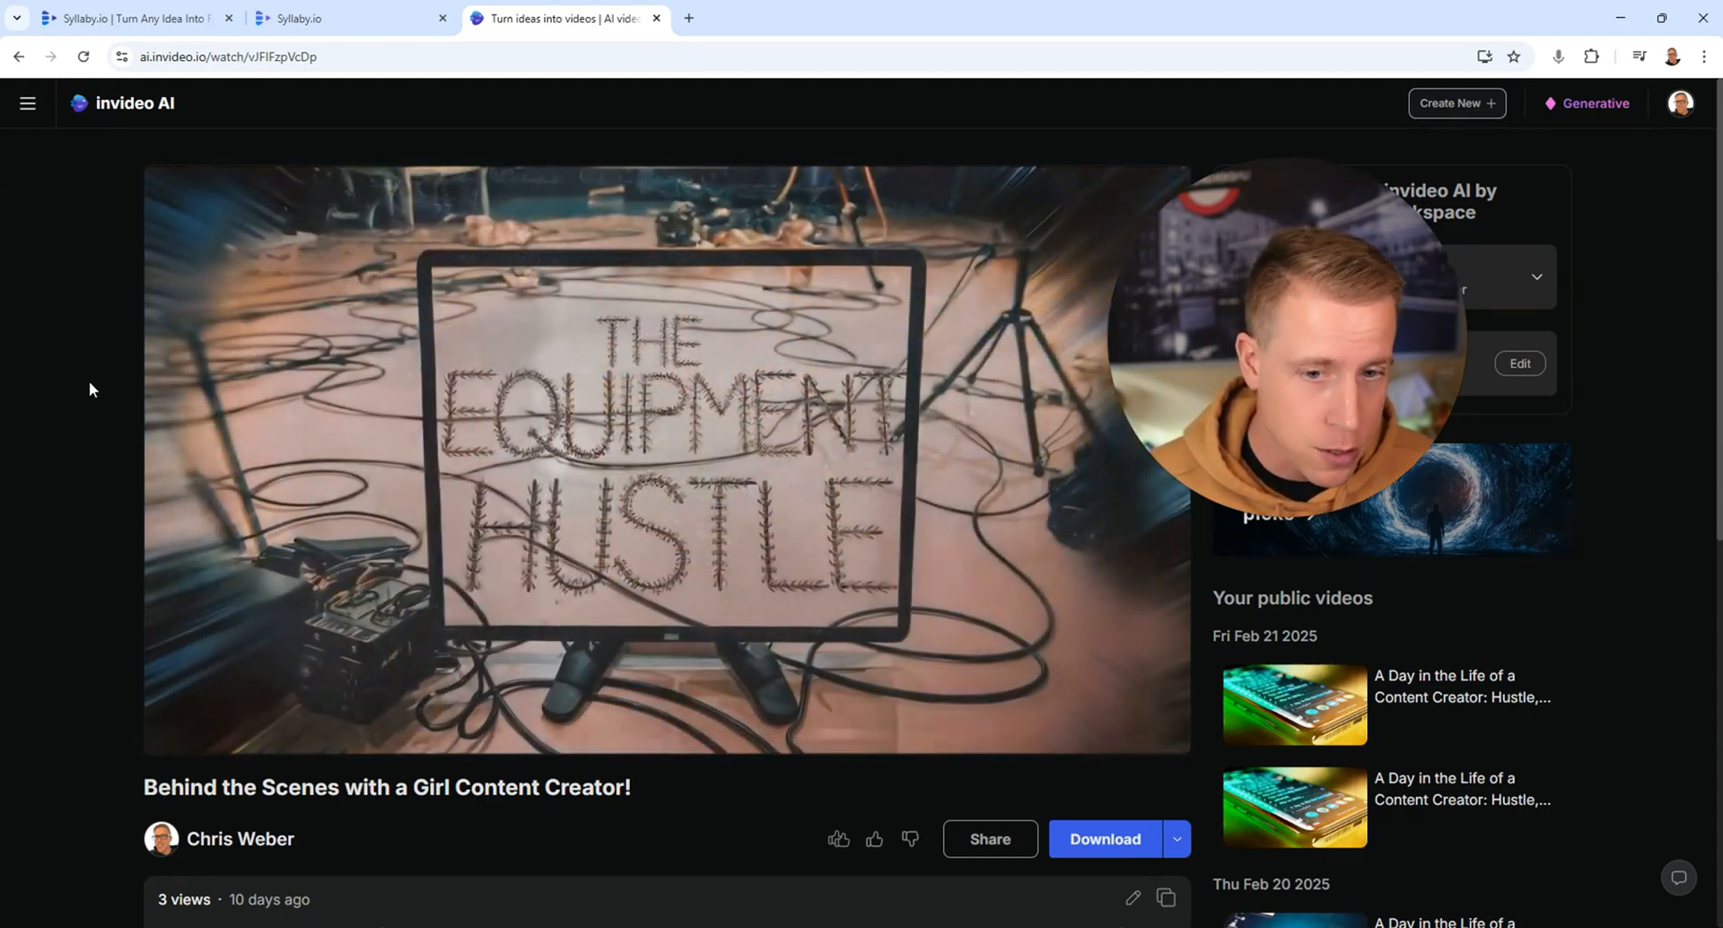
{"action": "left_click", "coordinate": [170, 729]}
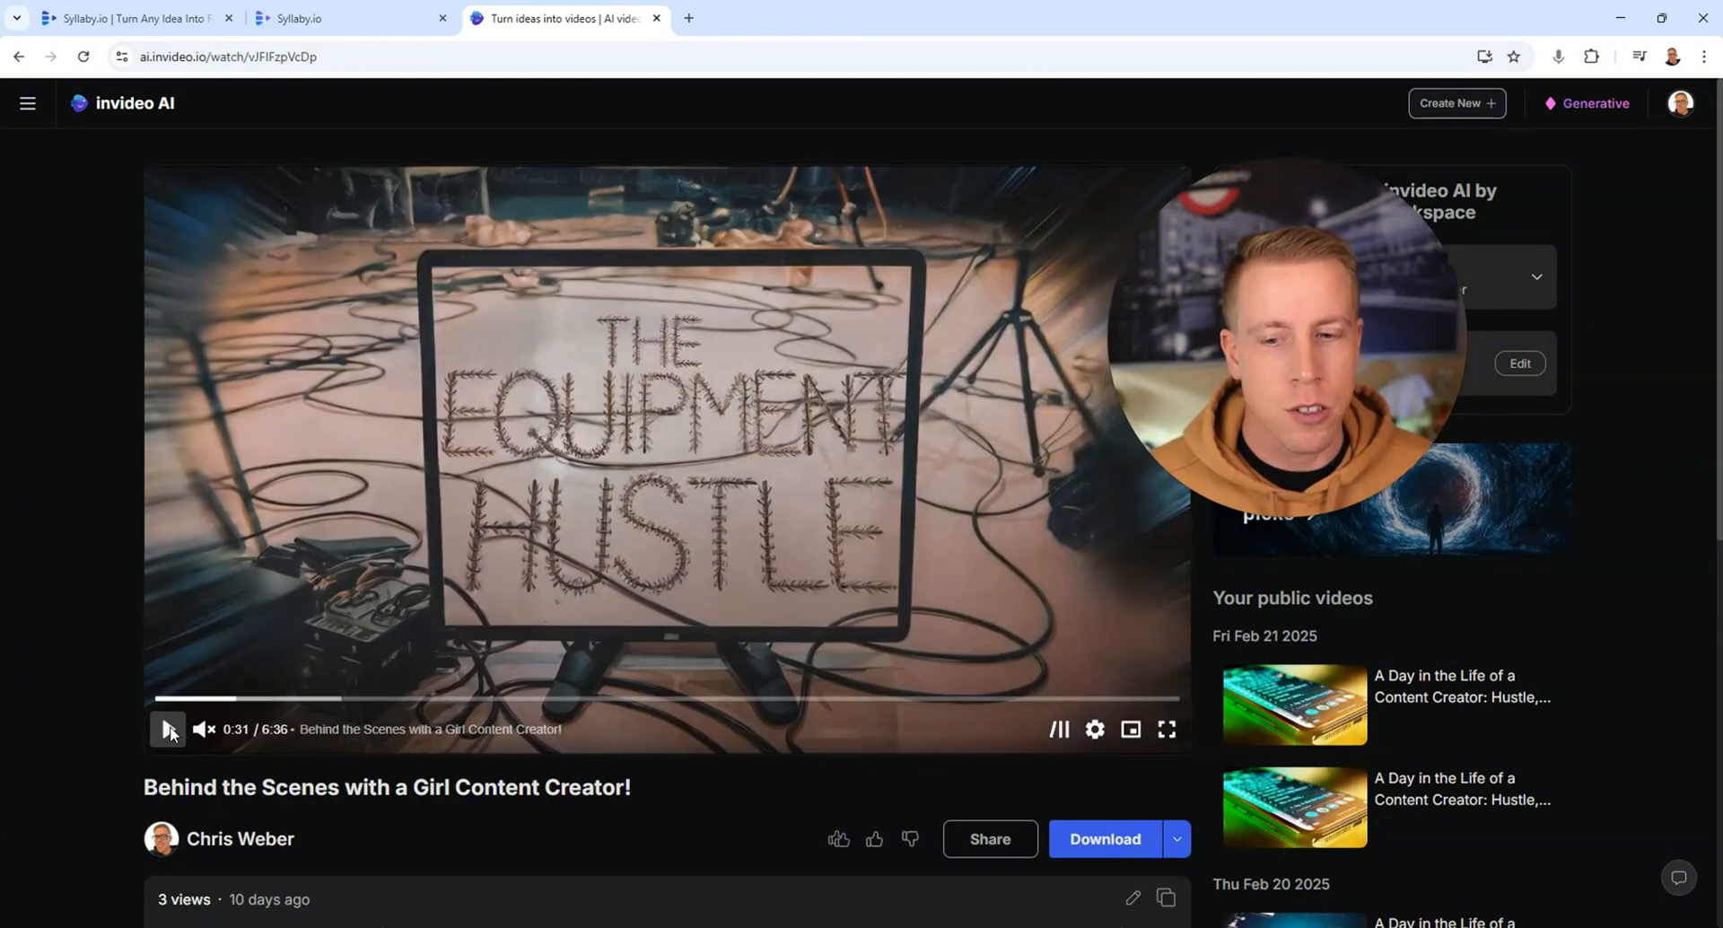
{"action": "left_click", "coordinate": [169, 729]}
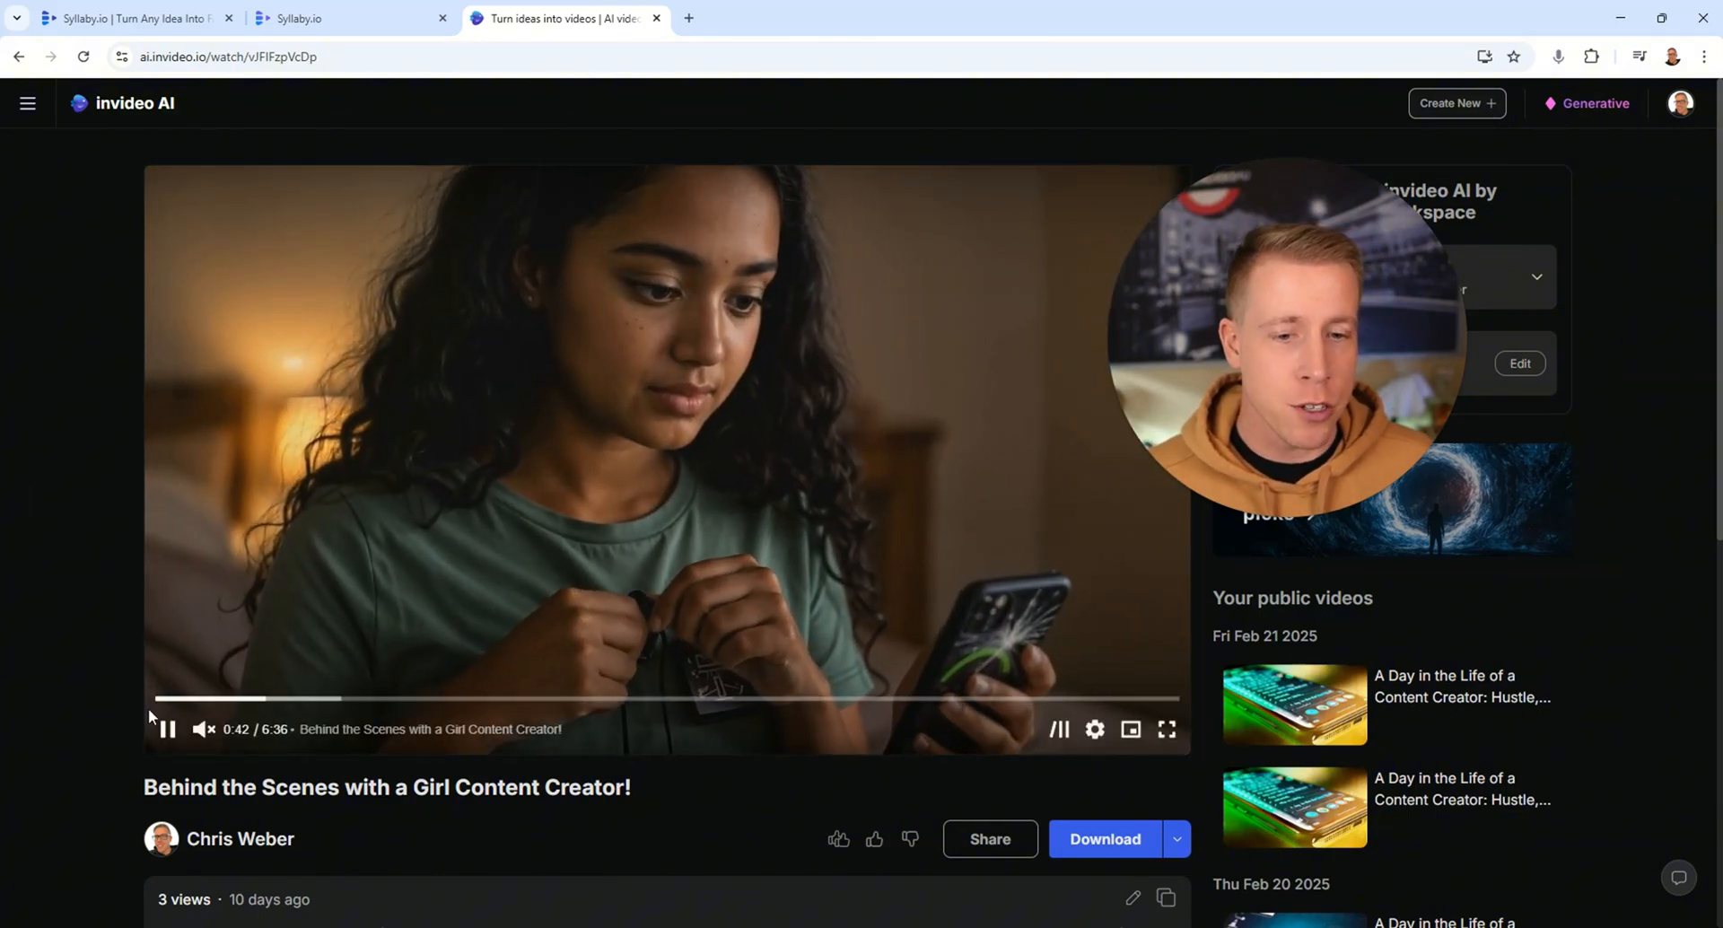
Pause and resume the Behind the Scenes video as it plays past one minute
{"action": "left_click", "coordinate": [167, 729]}
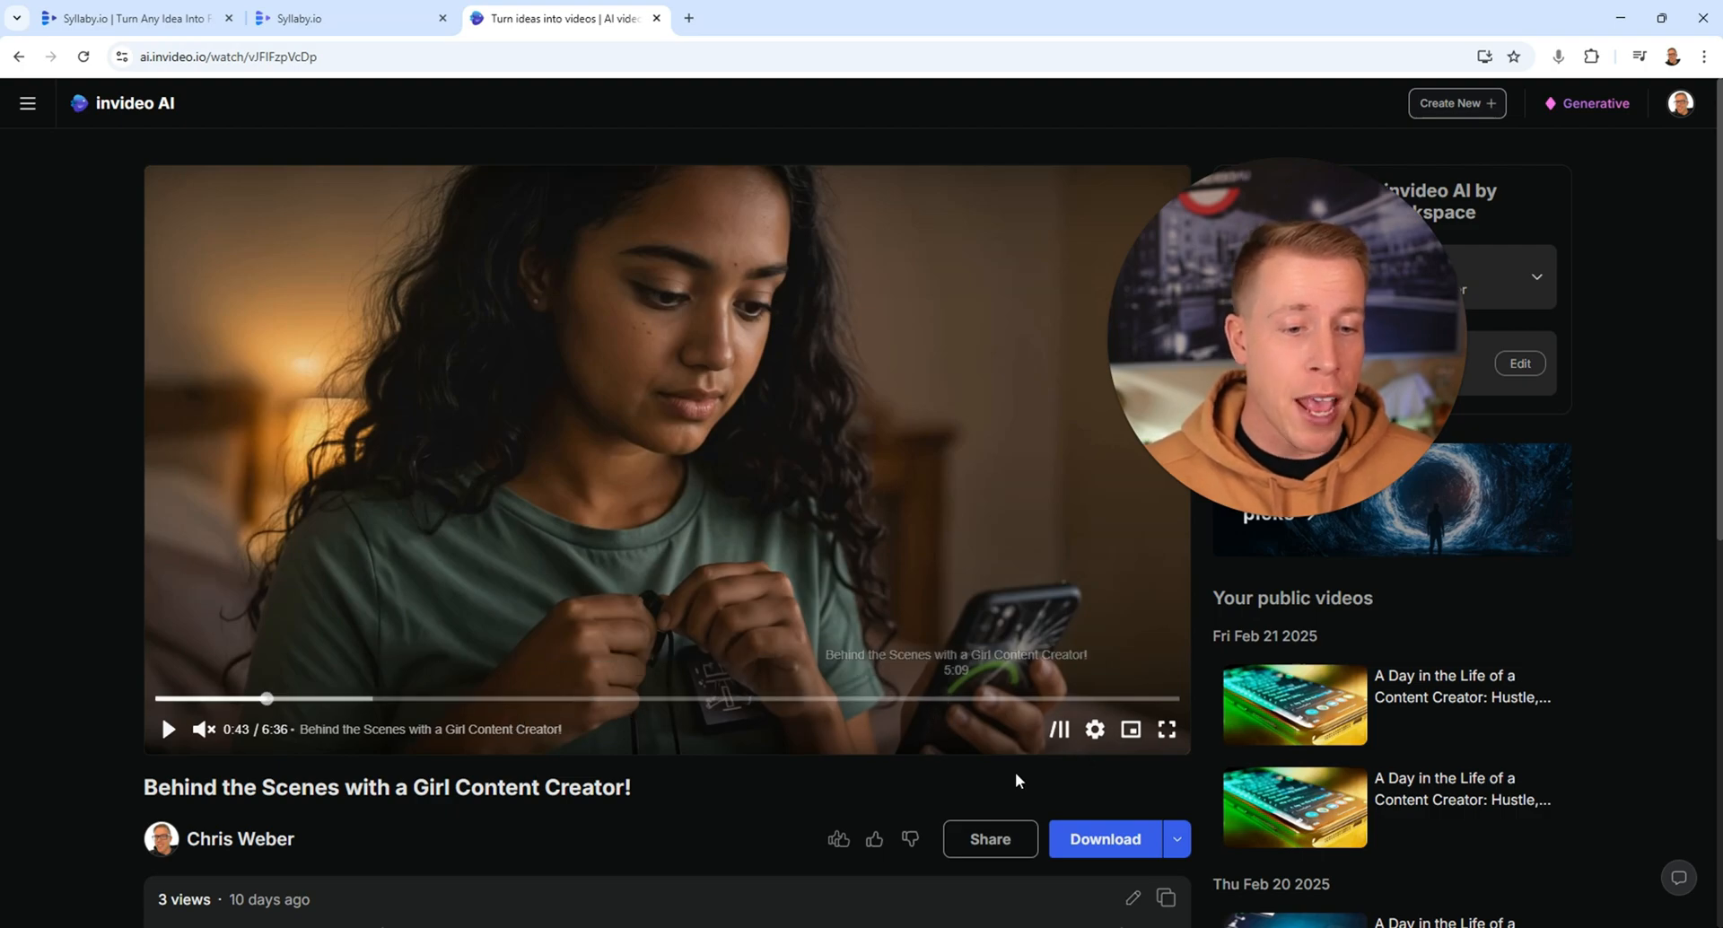
{"action": "mouse_move", "coordinate": [1012, 472]}
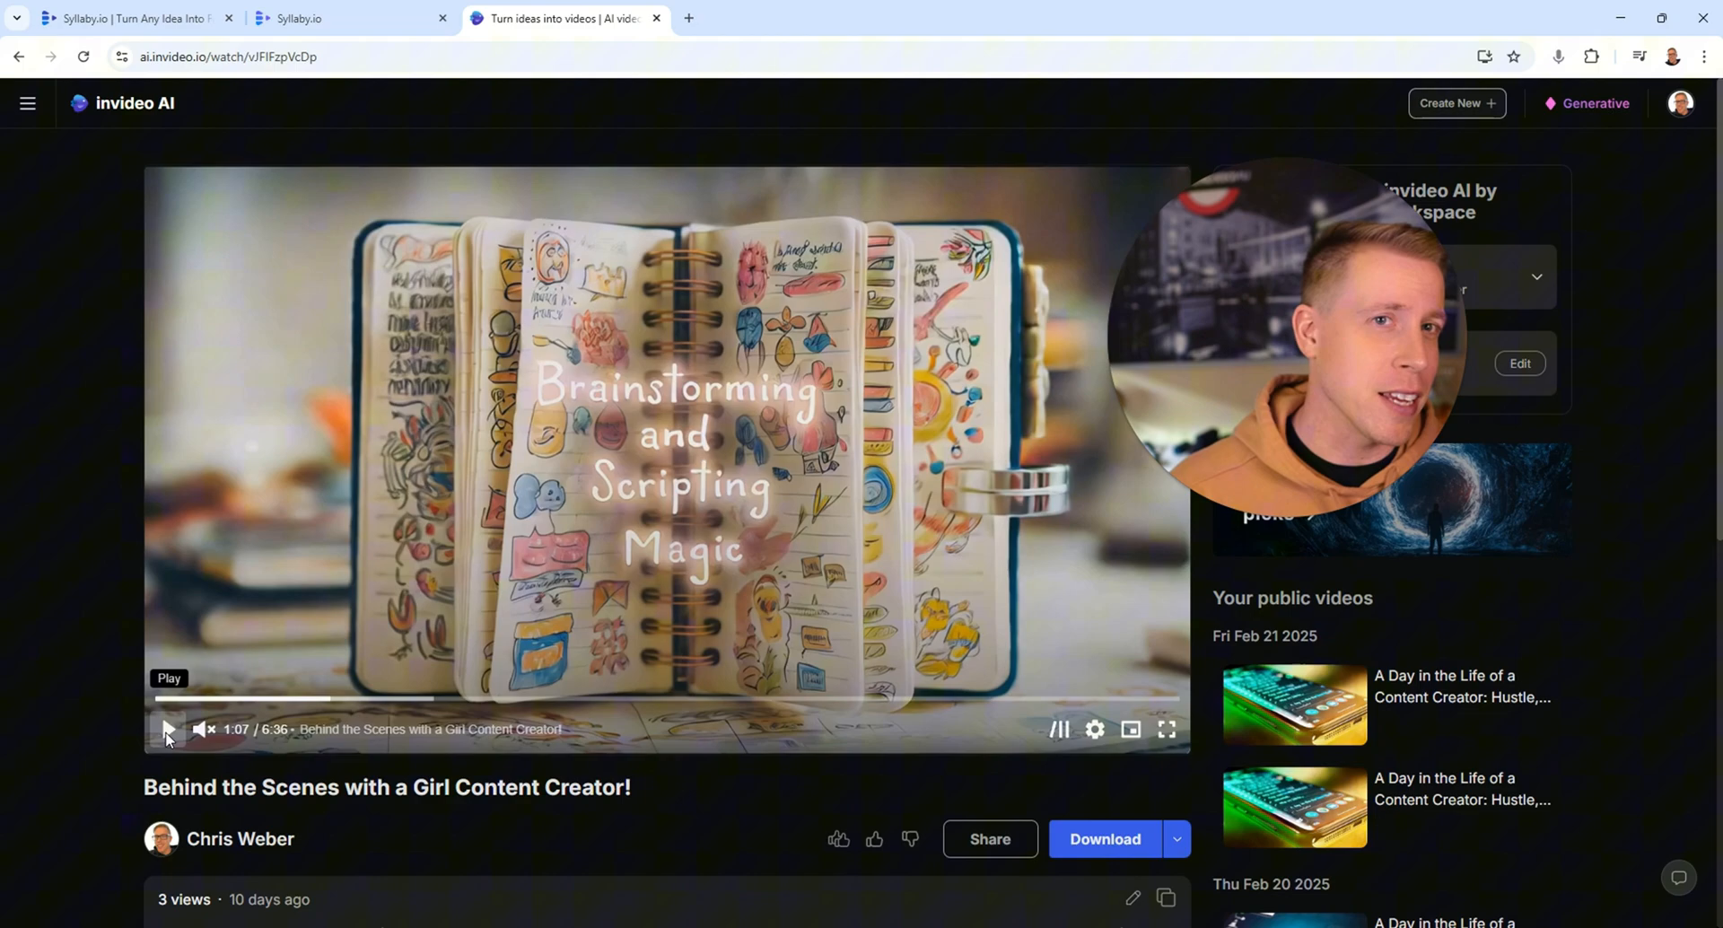
{"action": "left_click", "coordinate": [167, 729]}
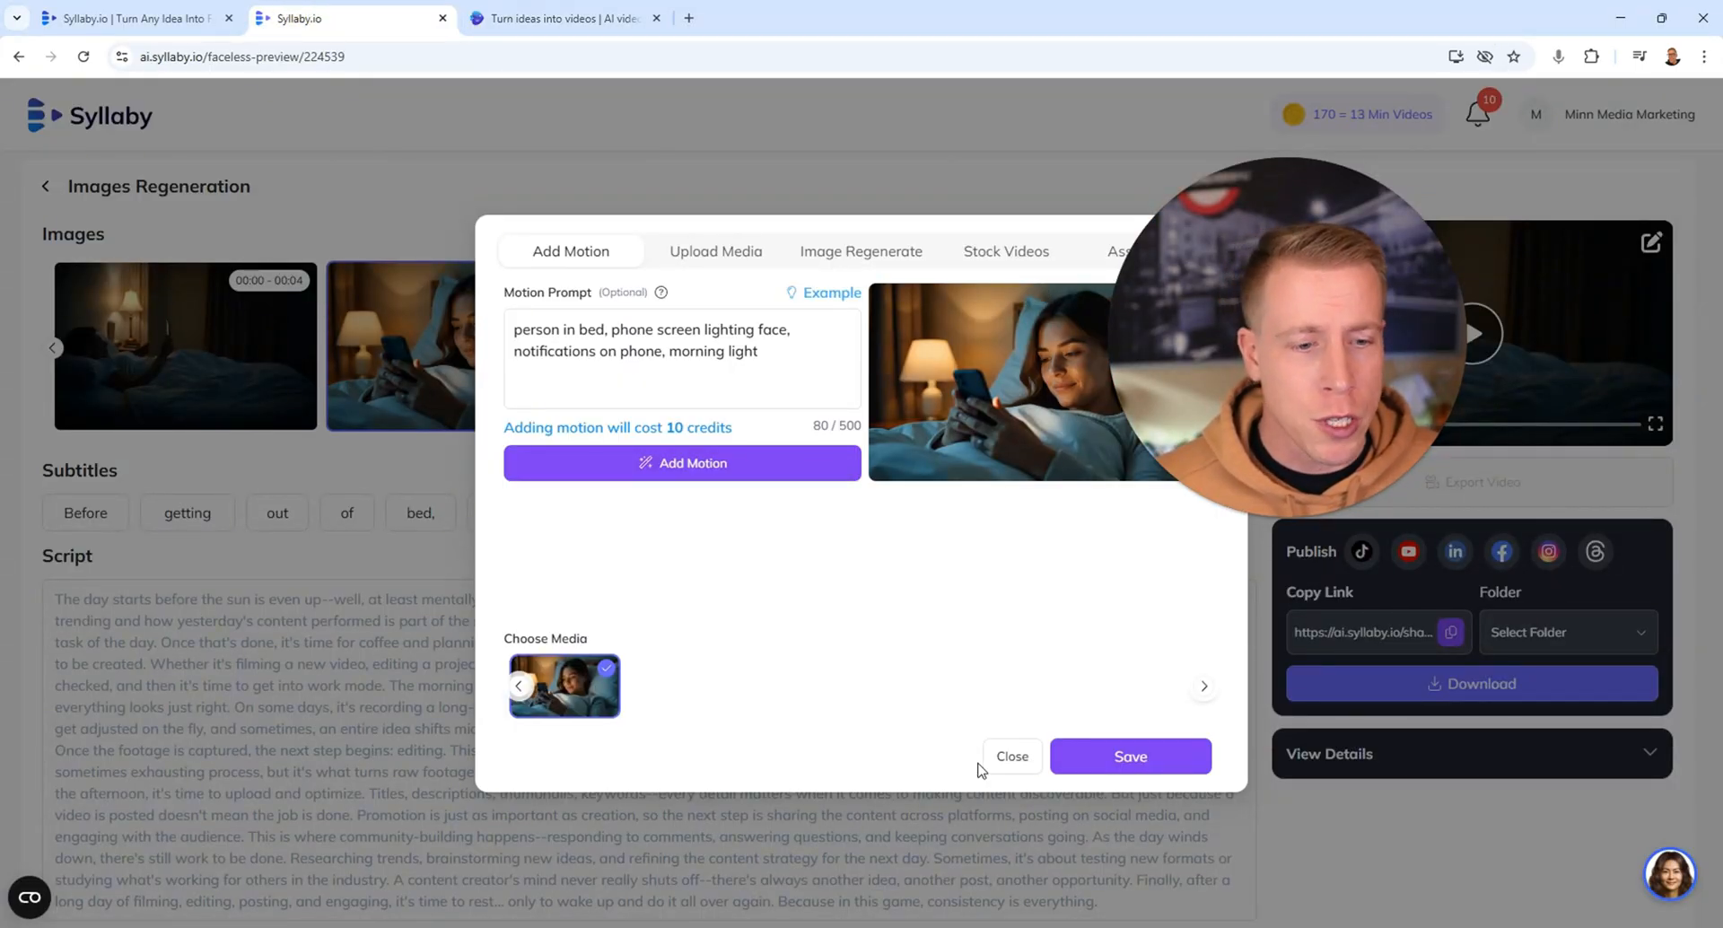
Close Add Motion unsaved and, via the Dashboard, preview the woman-holding-her-head reel
{"action": "left_click", "coordinate": [1011, 755]}
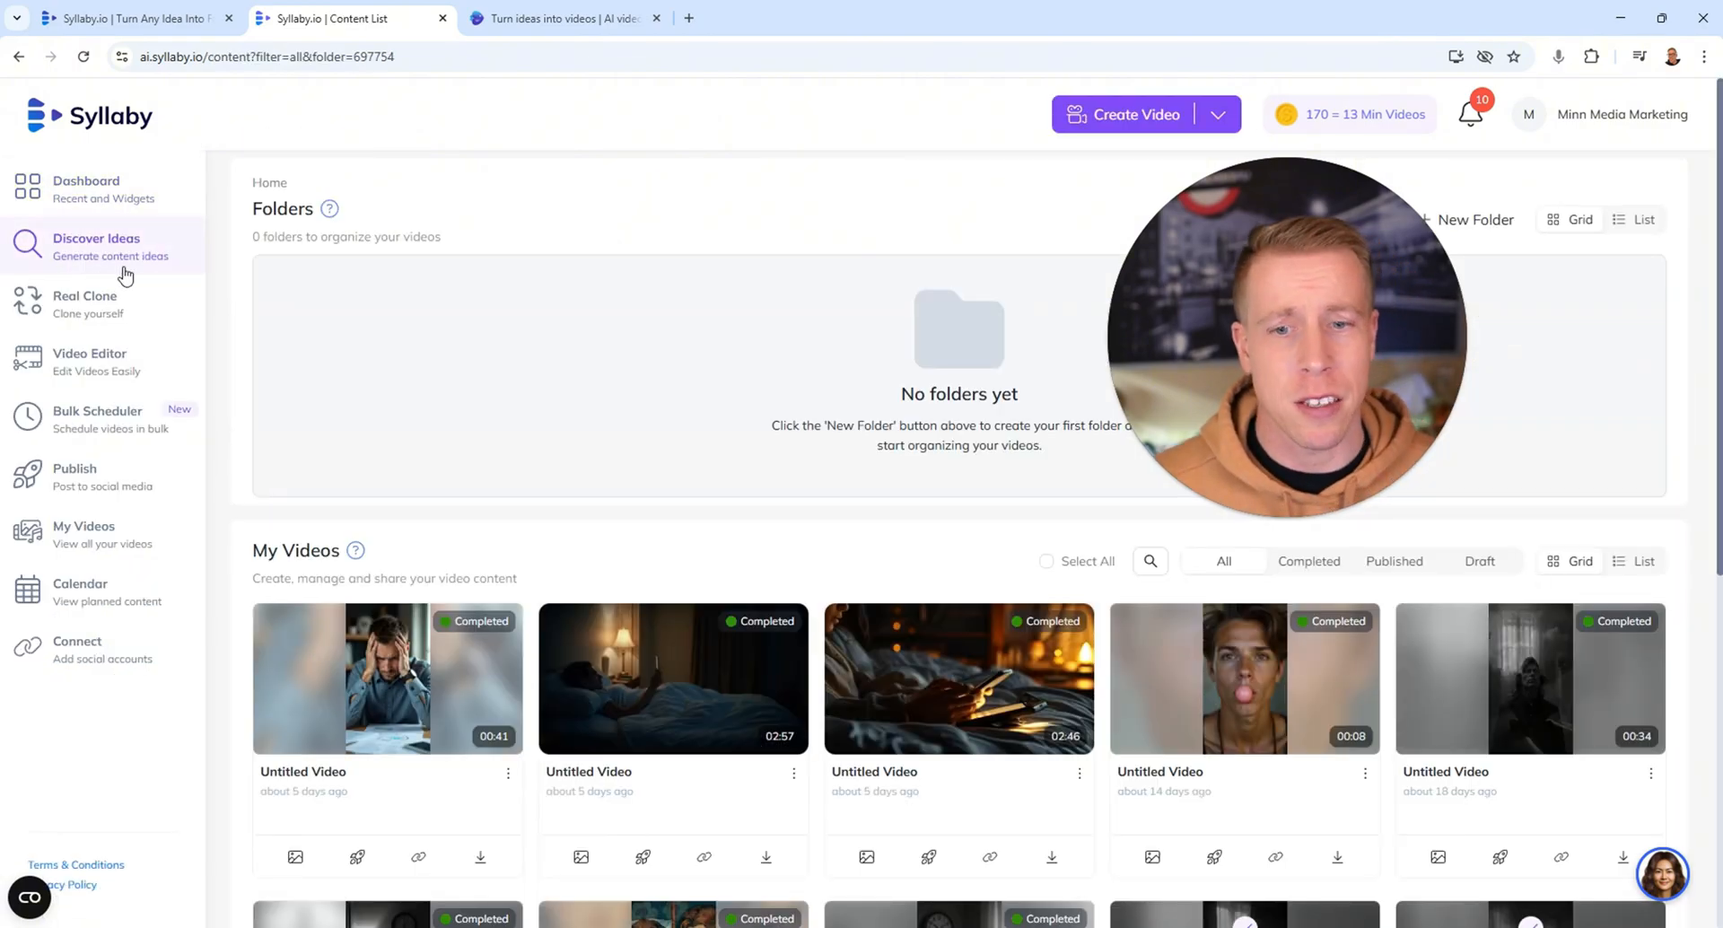
{"action": "left_click", "coordinate": [86, 189]}
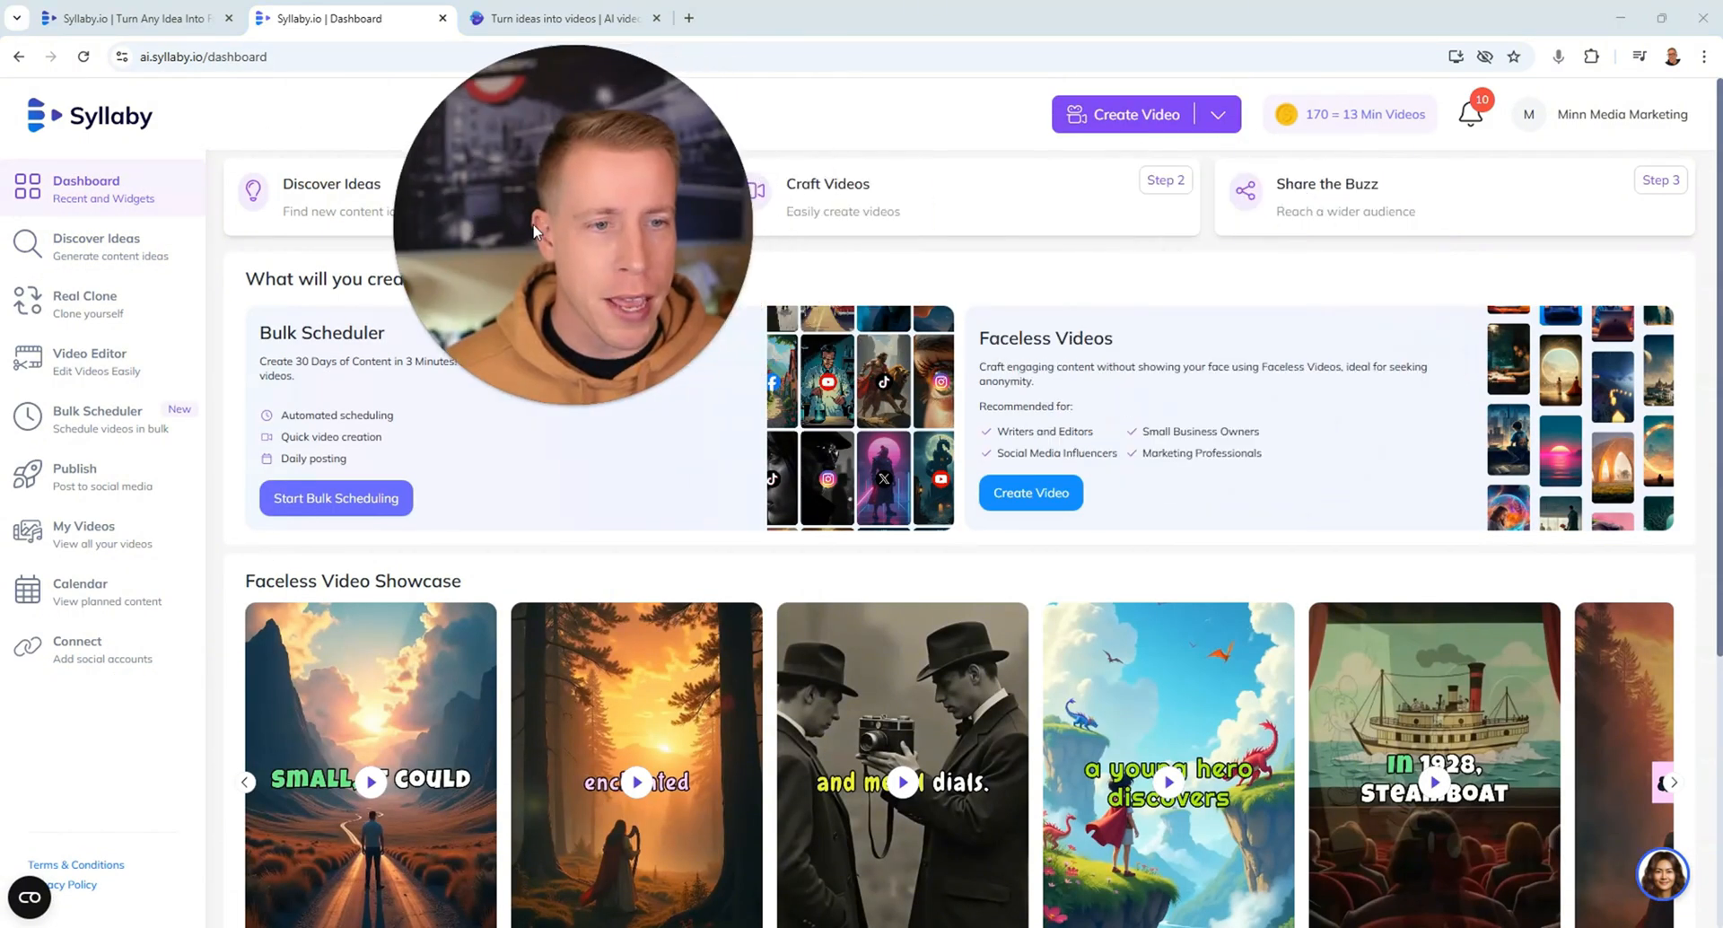
{"action": "left_click", "coordinate": [1030, 492]}
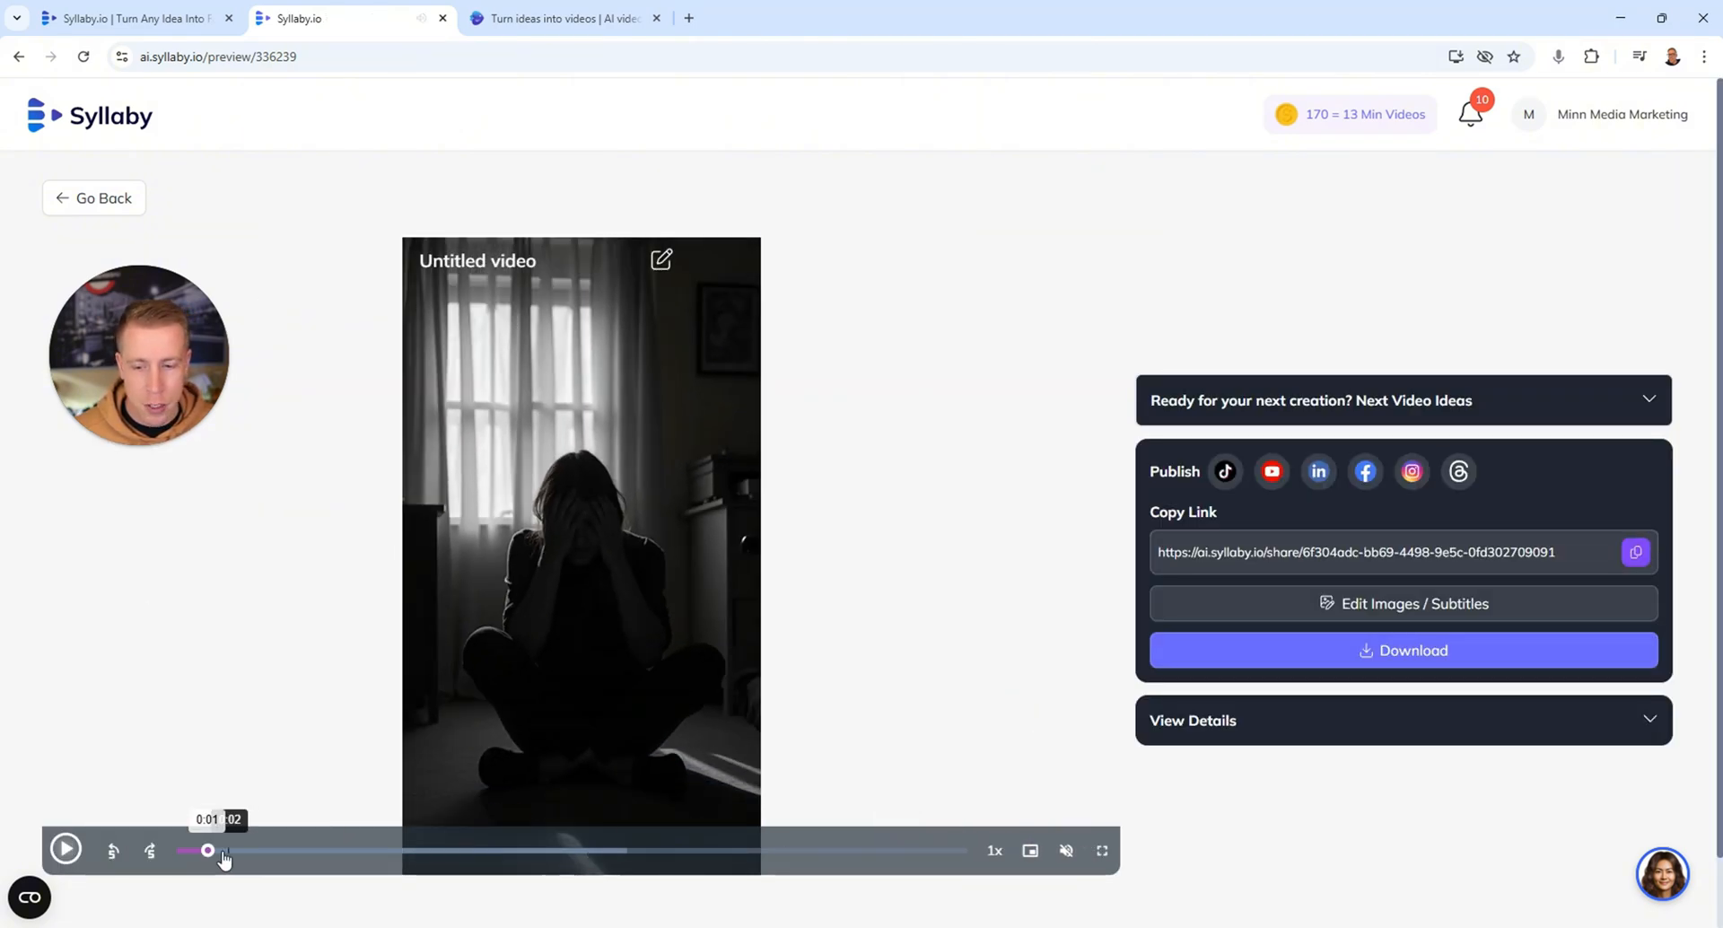
Replay the distressed-person reel from the start, then switch to the invideo AI tab
{"action": "left_click", "coordinate": [65, 851]}
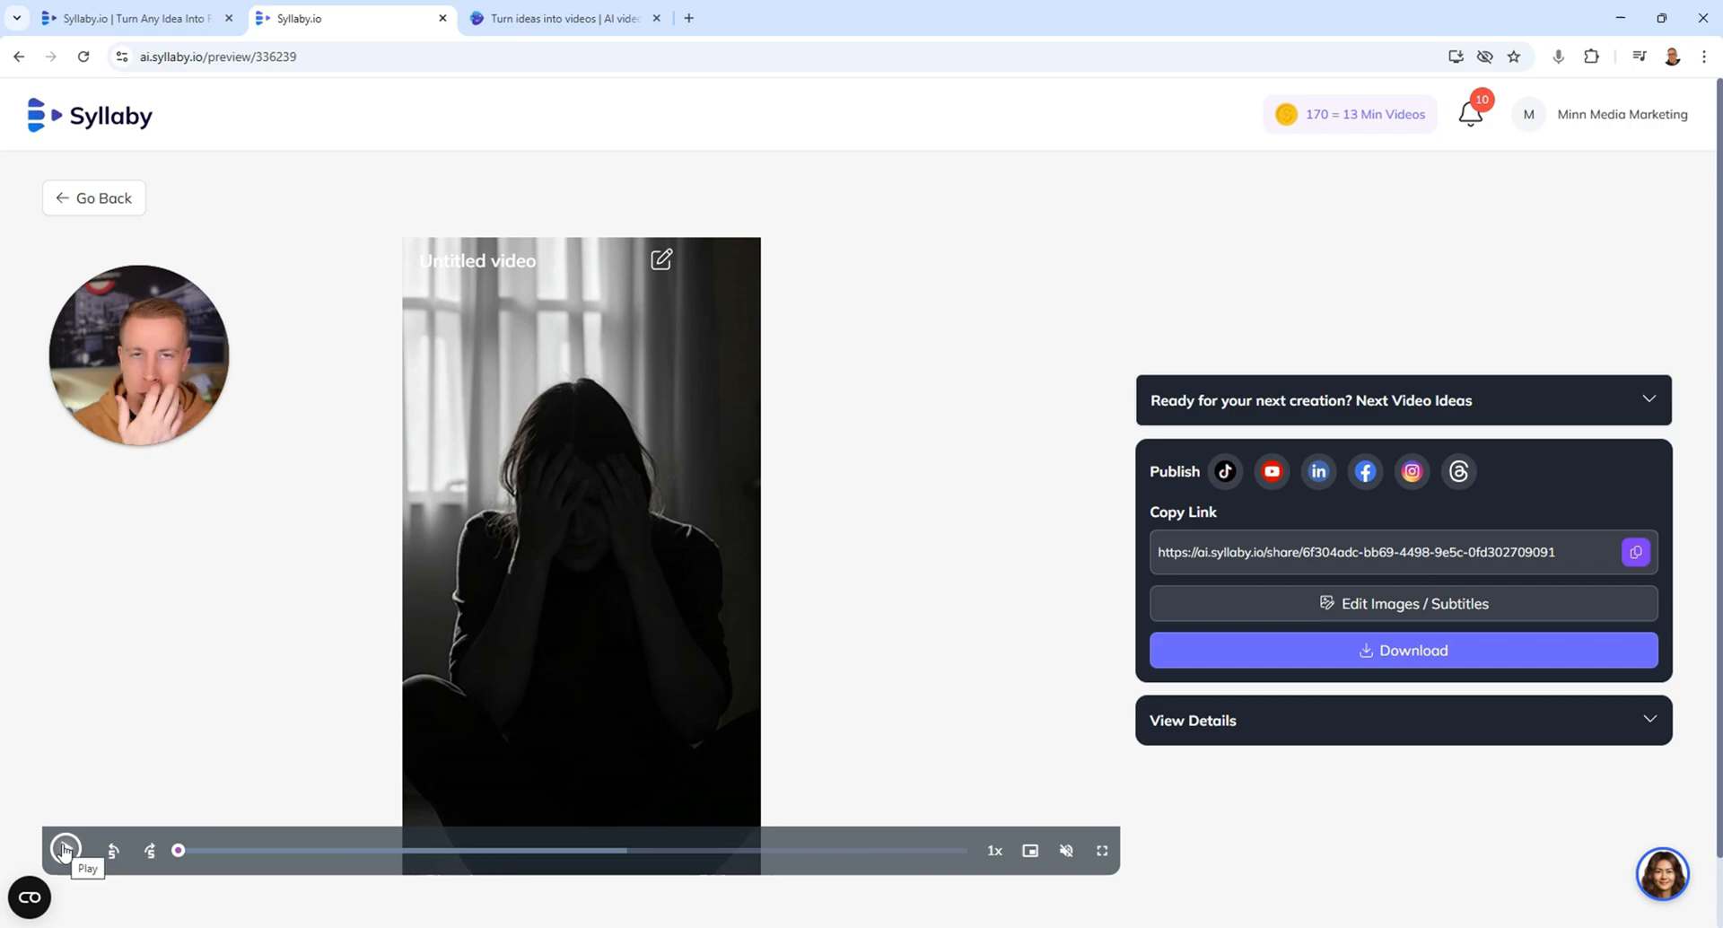
{"action": "left_click", "coordinate": [65, 851]}
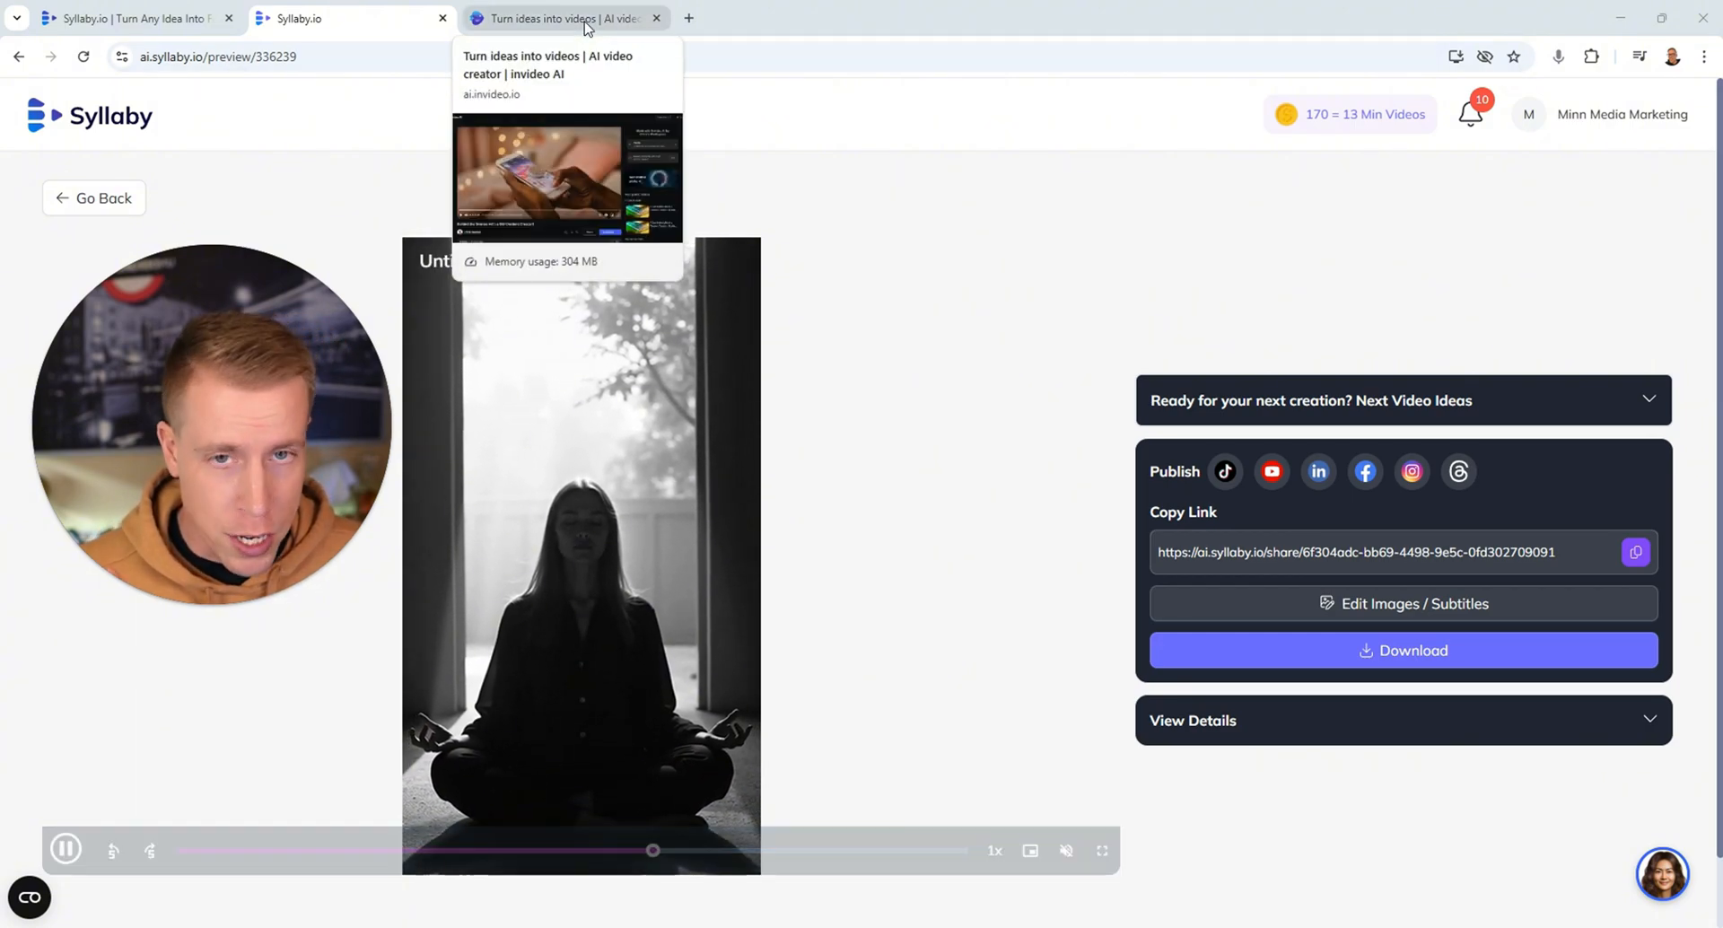
{"action": "left_click", "coordinate": [560, 18]}
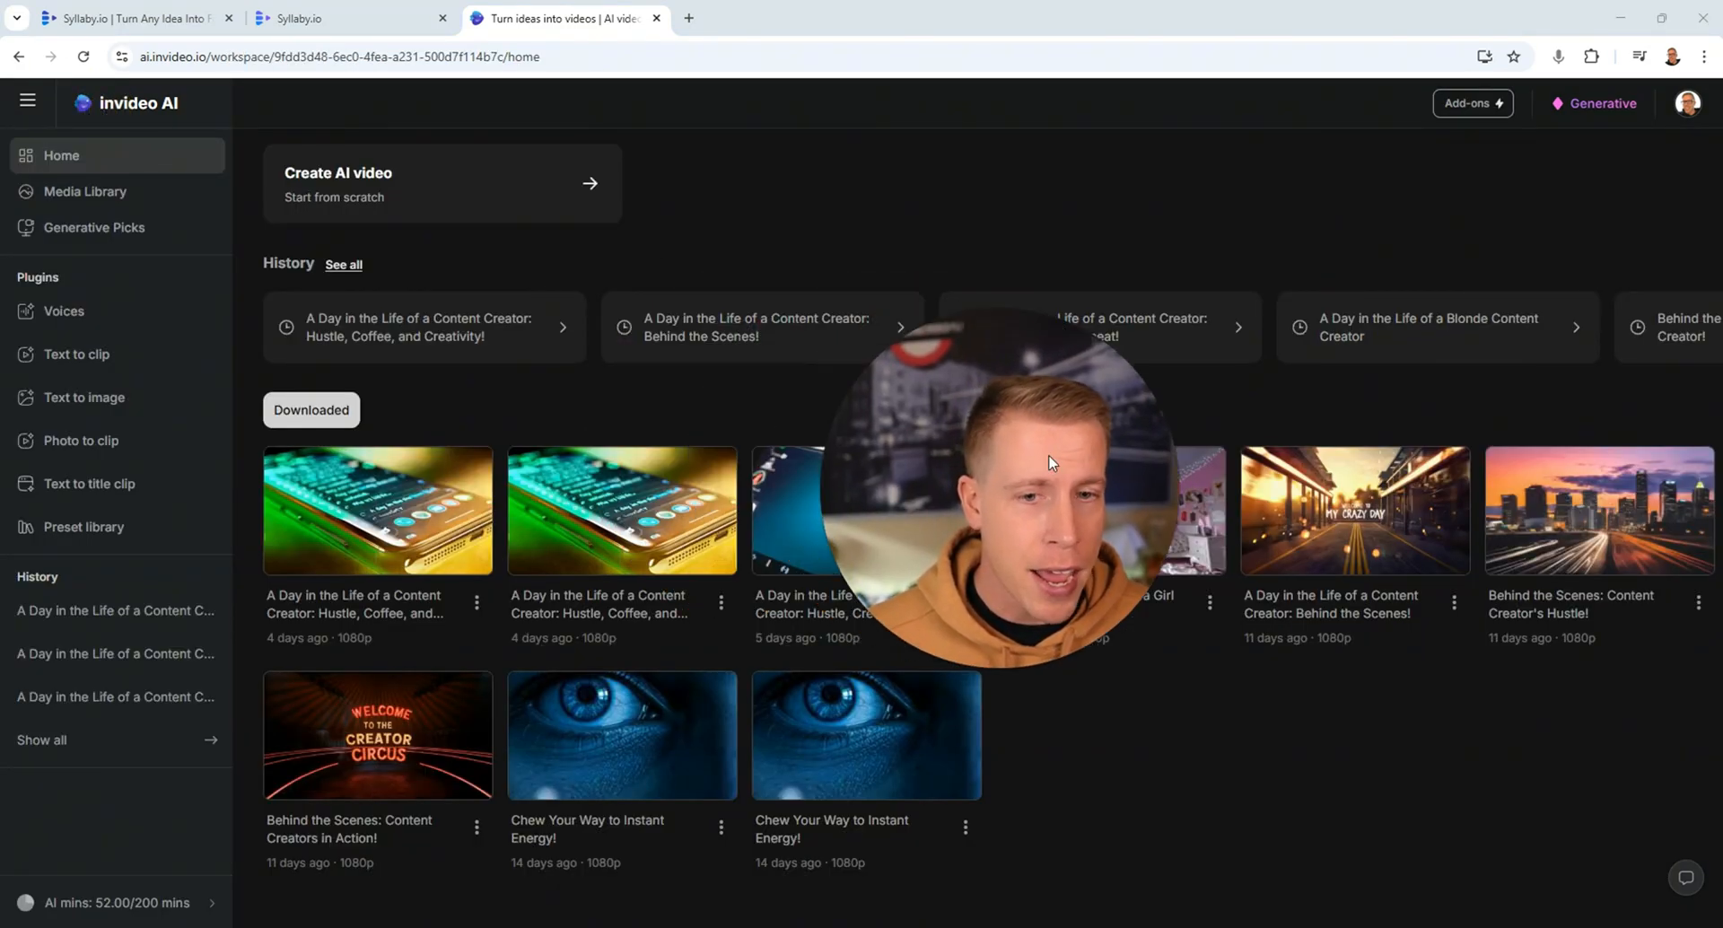
From the invideo AI home, reach the shark-barnacle photo-to-clip result
{"action": "left_click", "coordinate": [84, 192]}
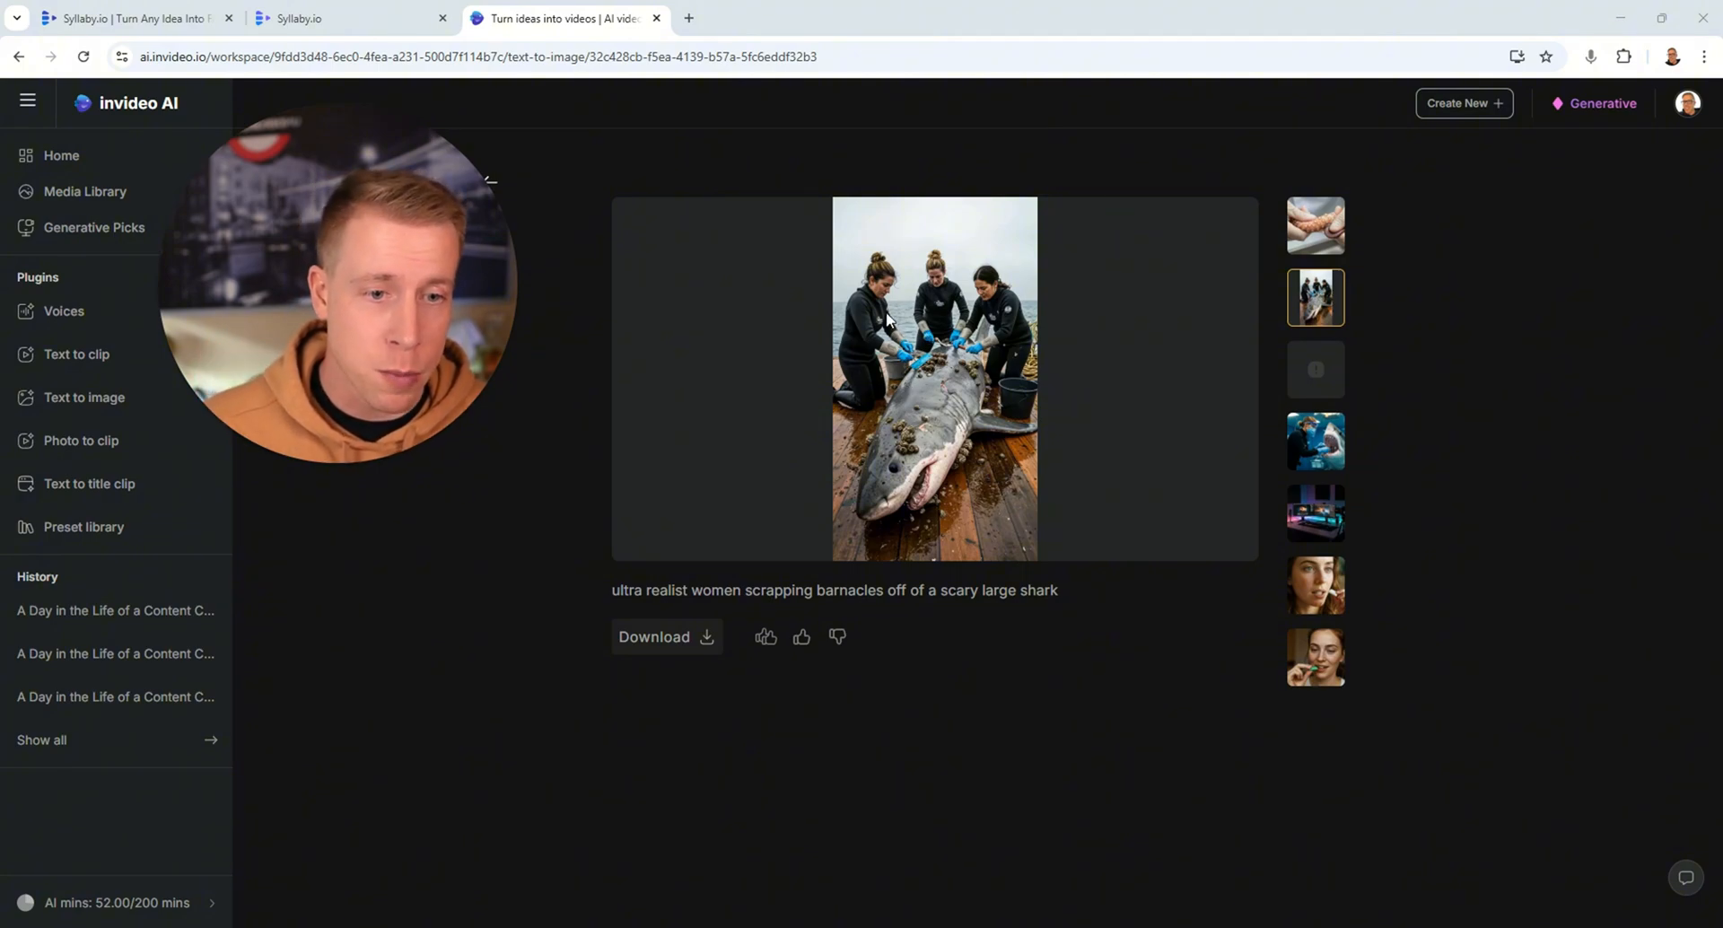
{"action": "mouse_move", "coordinate": [115, 486]}
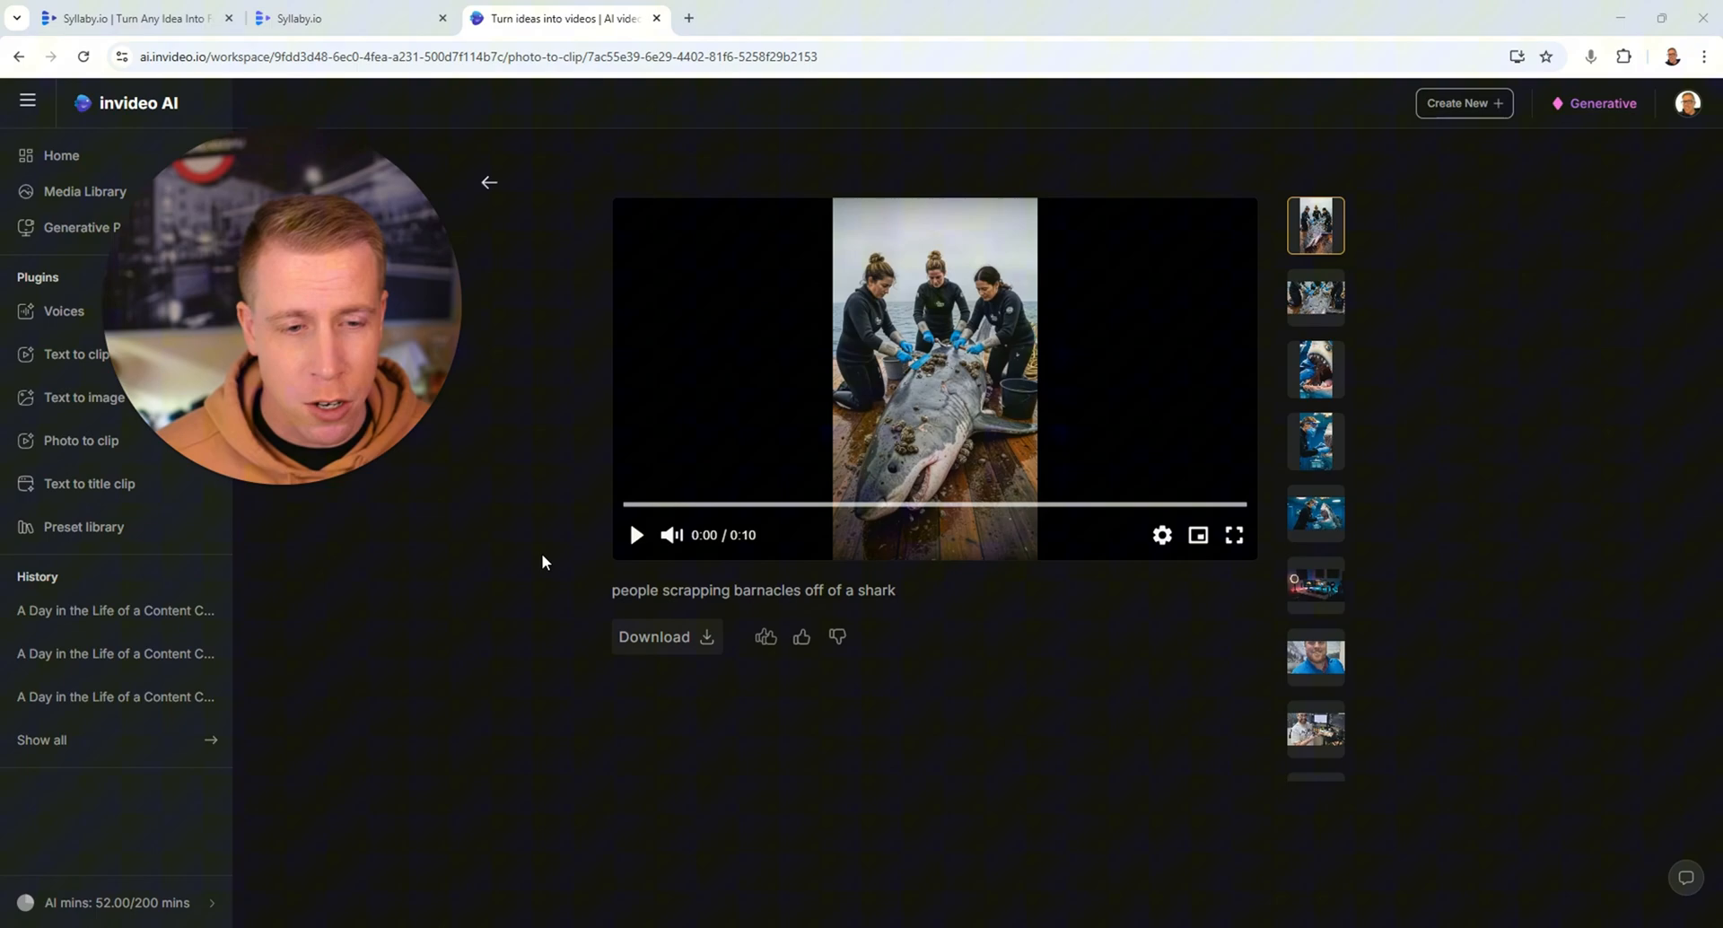
Play the barnacle clip, then the hands cleaning shark teeth clip from the strip
{"action": "left_click", "coordinate": [636, 535]}
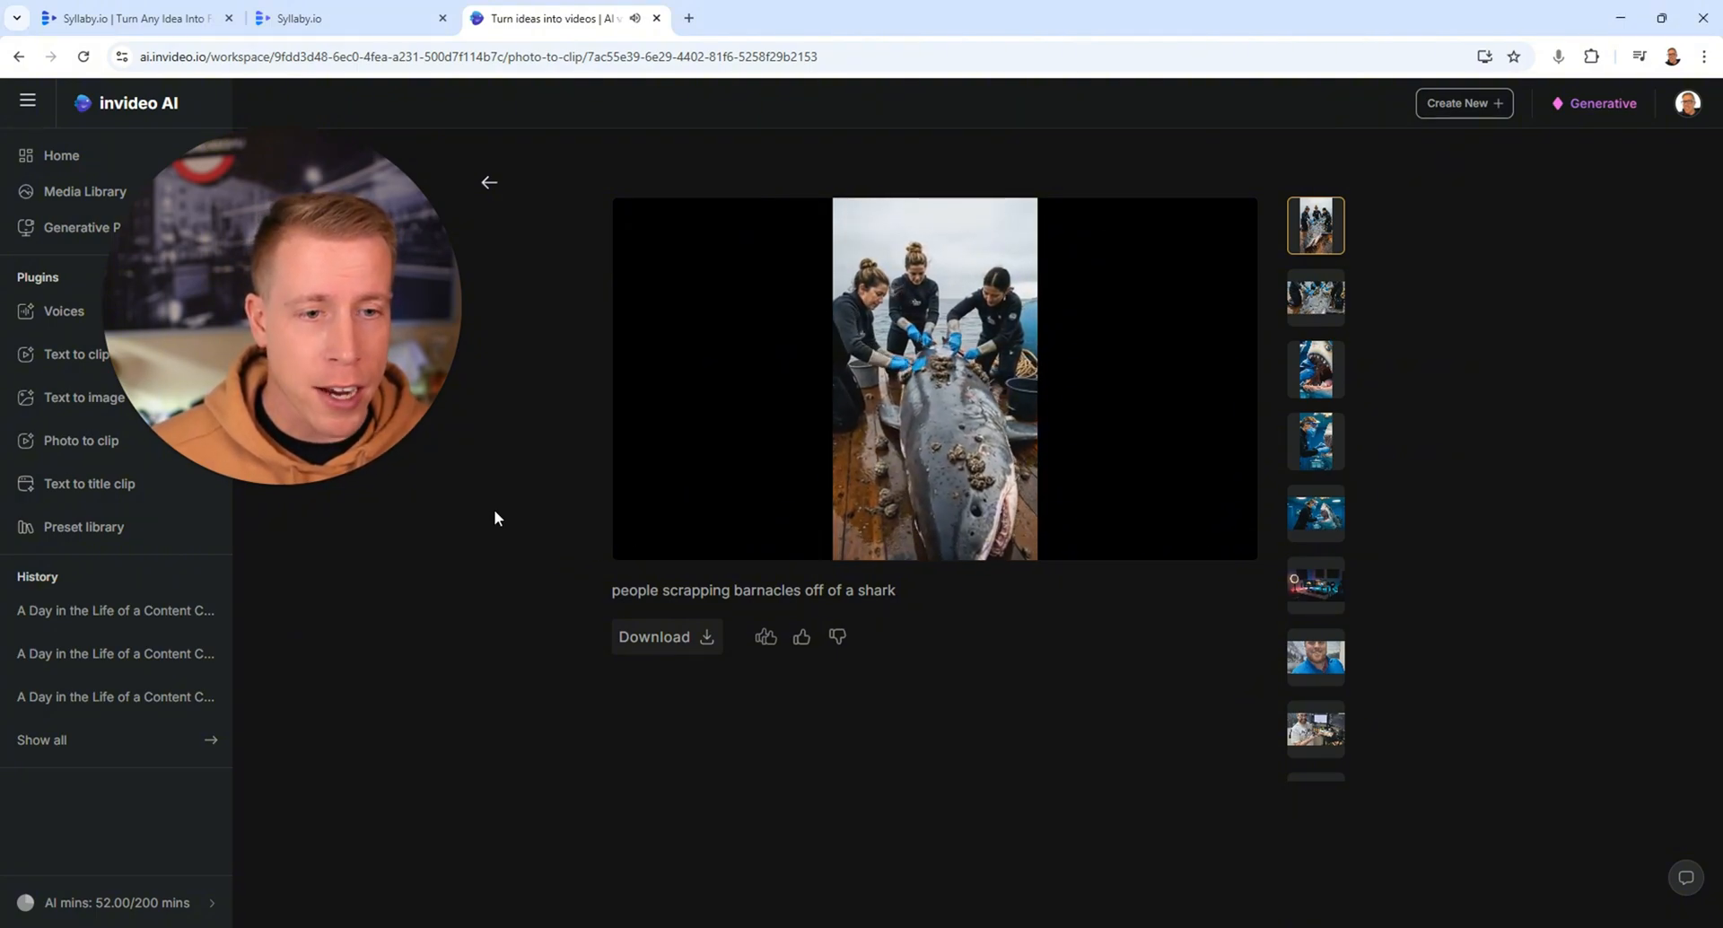
{"action": "left_click", "coordinate": [934, 377]}
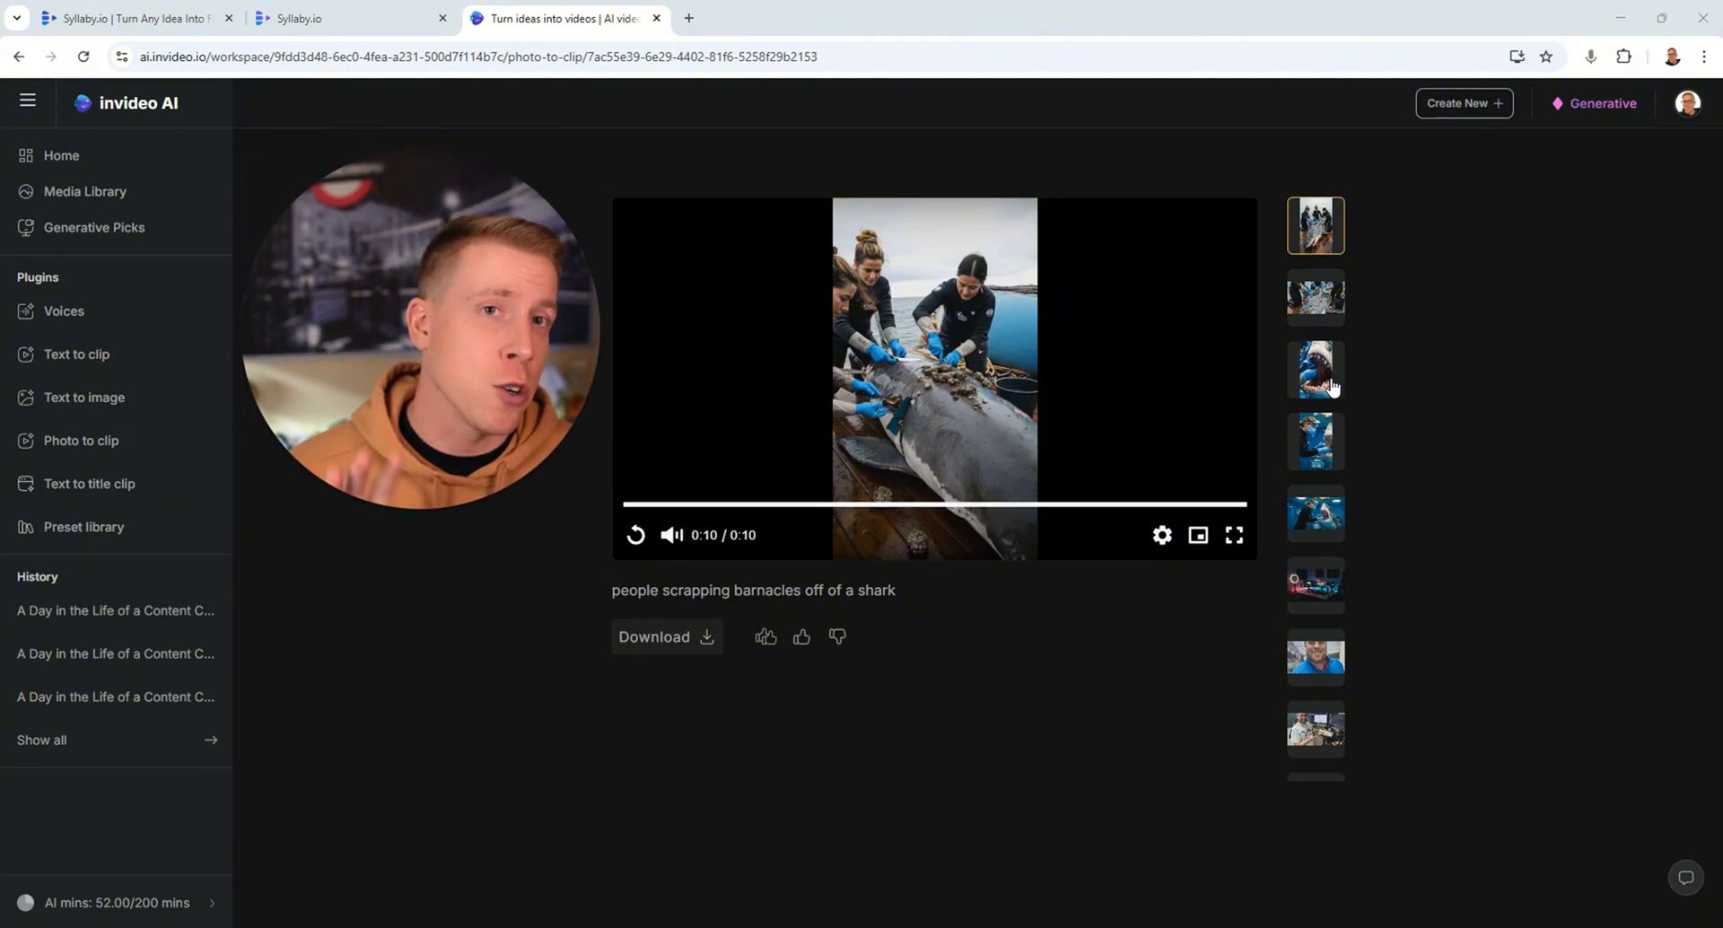
{"action": "left_click", "coordinate": [1315, 370]}
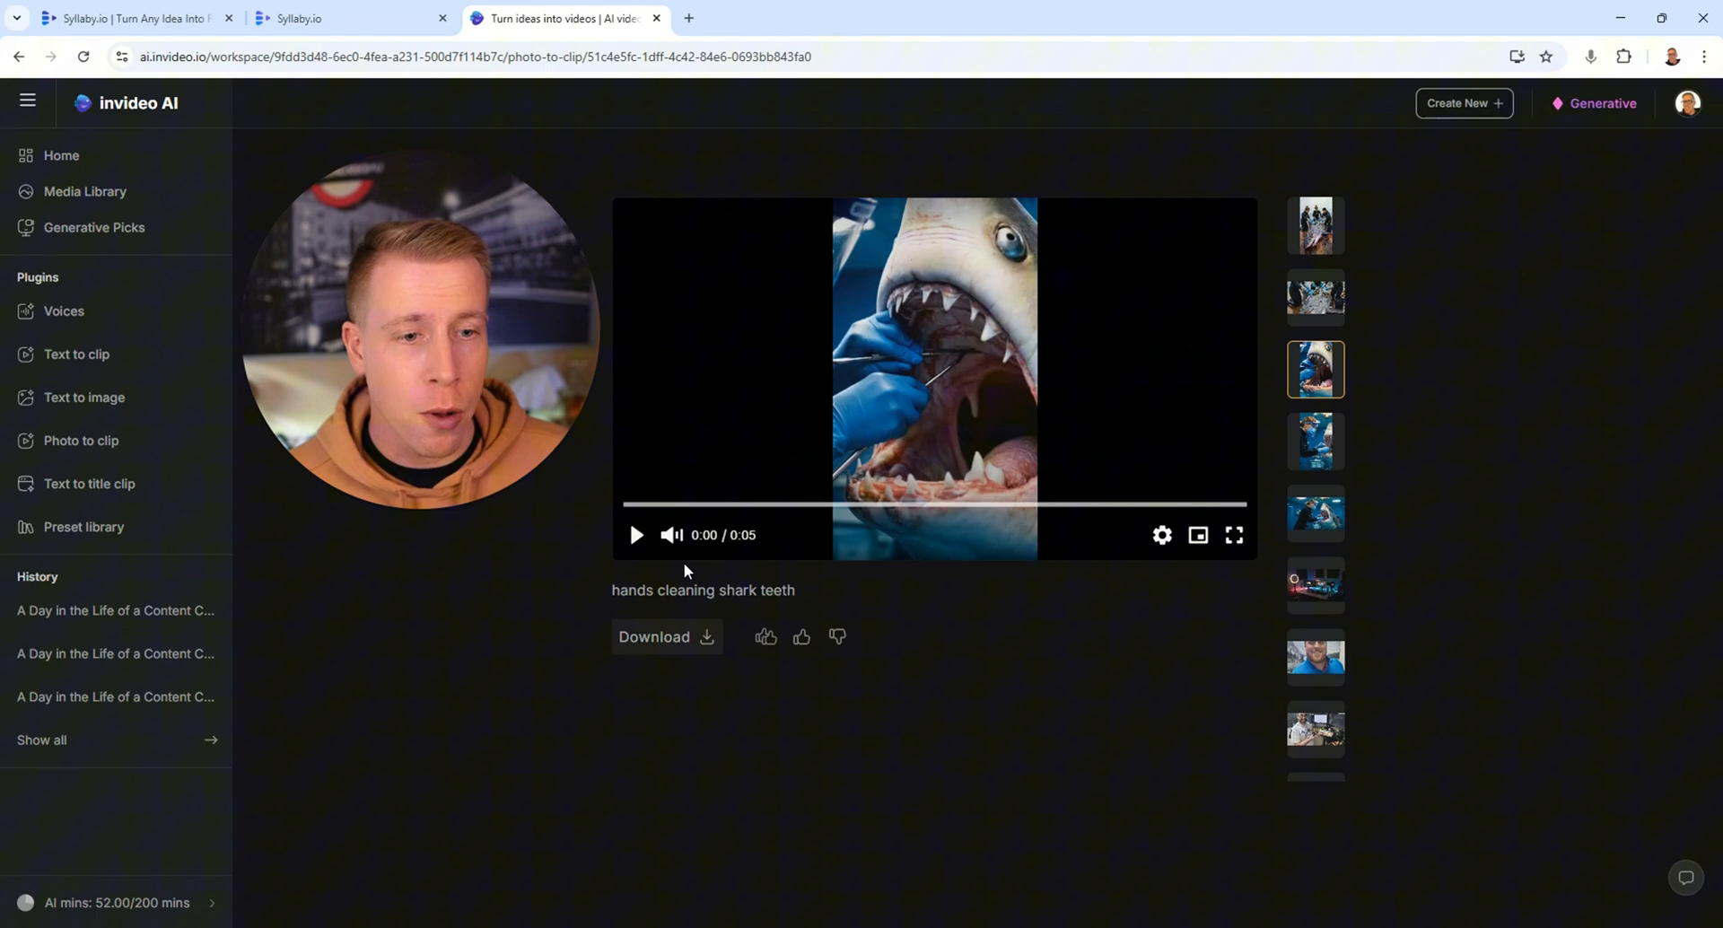
{"action": "left_click", "coordinate": [635, 535]}
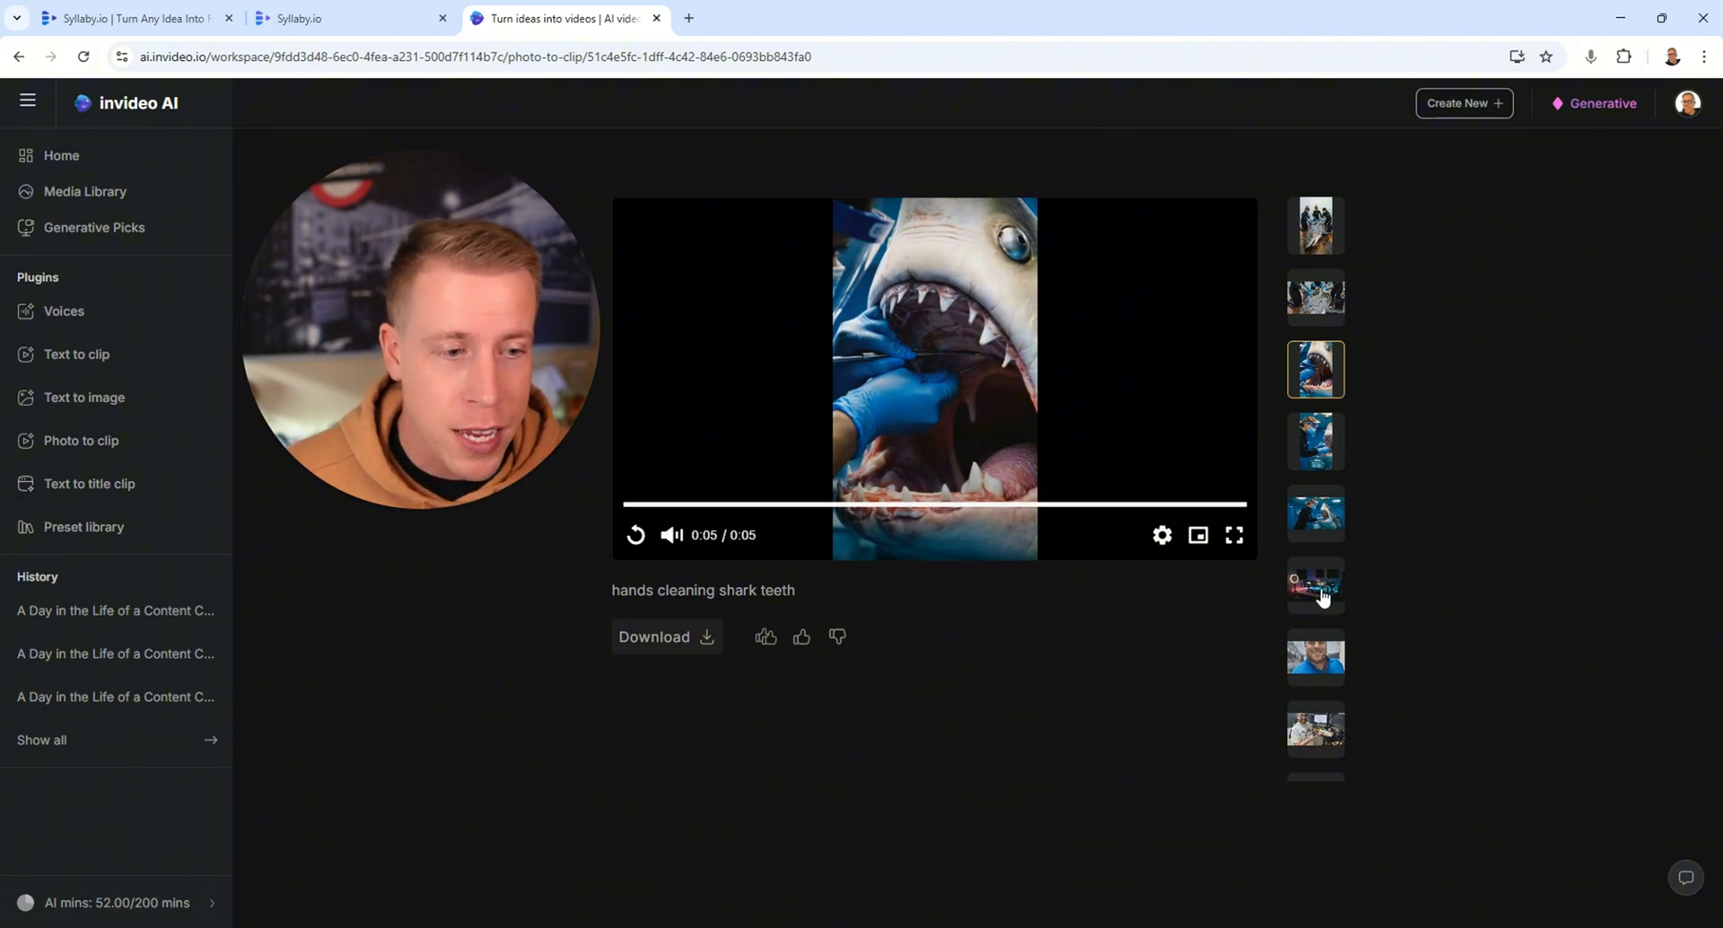
Play the woman cleaning shark teeth clip, then load the looking at camera clip
{"action": "left_click", "coordinate": [1315, 583]}
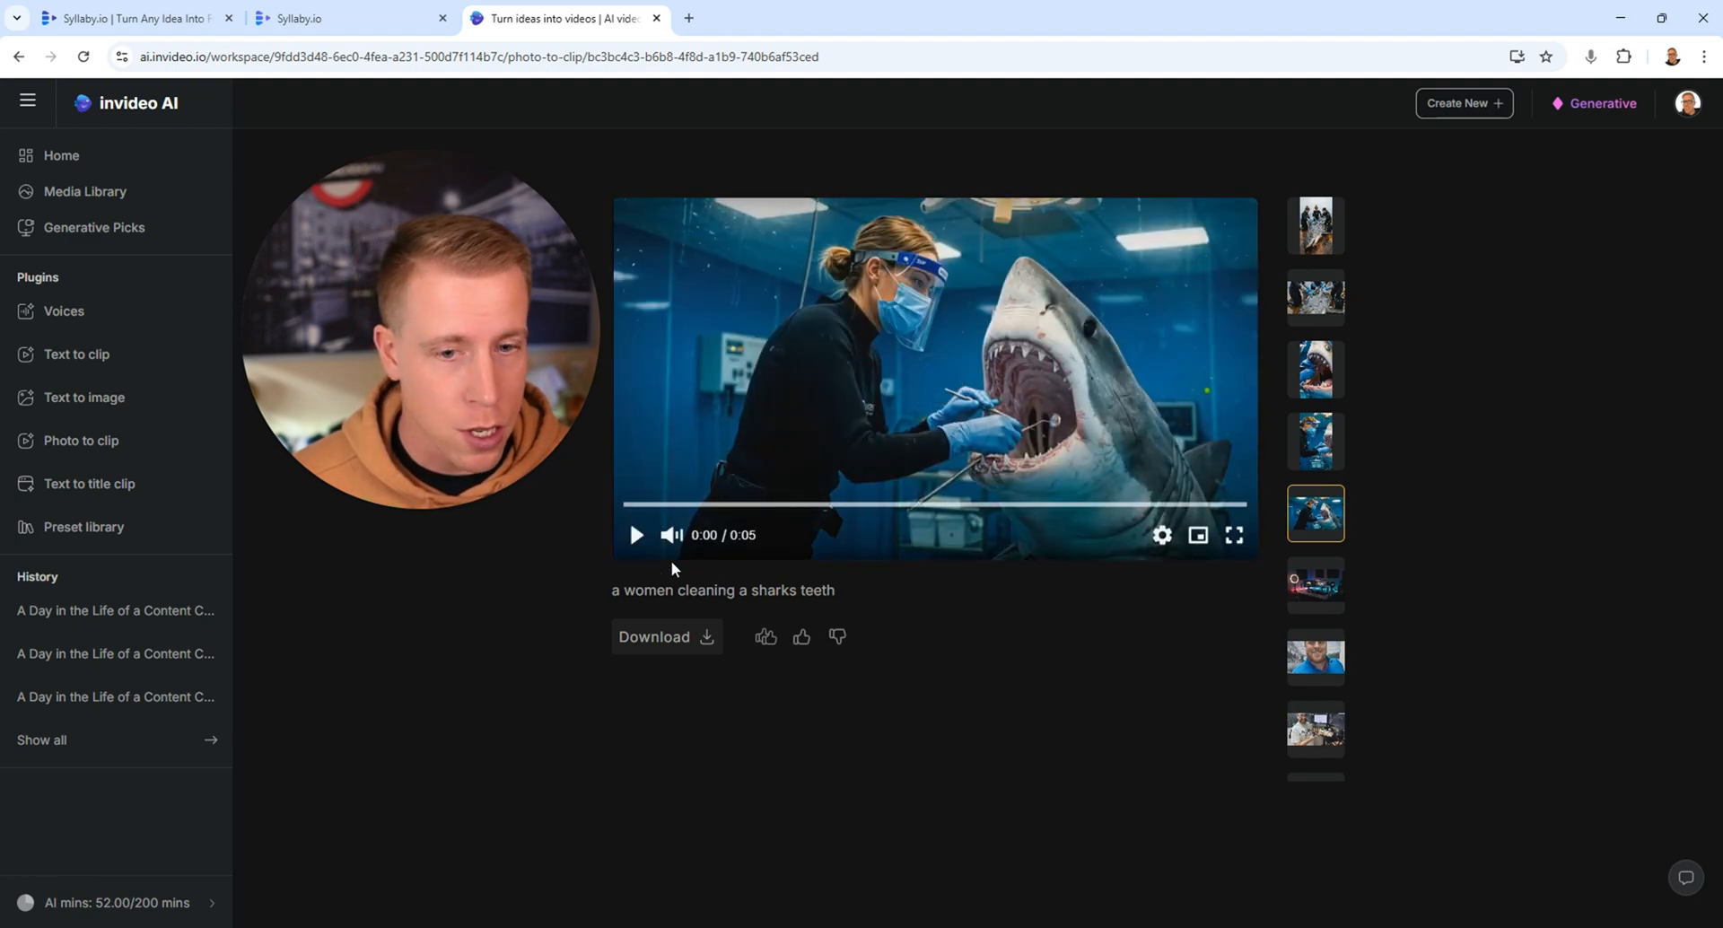
{"action": "left_click", "coordinate": [635, 535]}
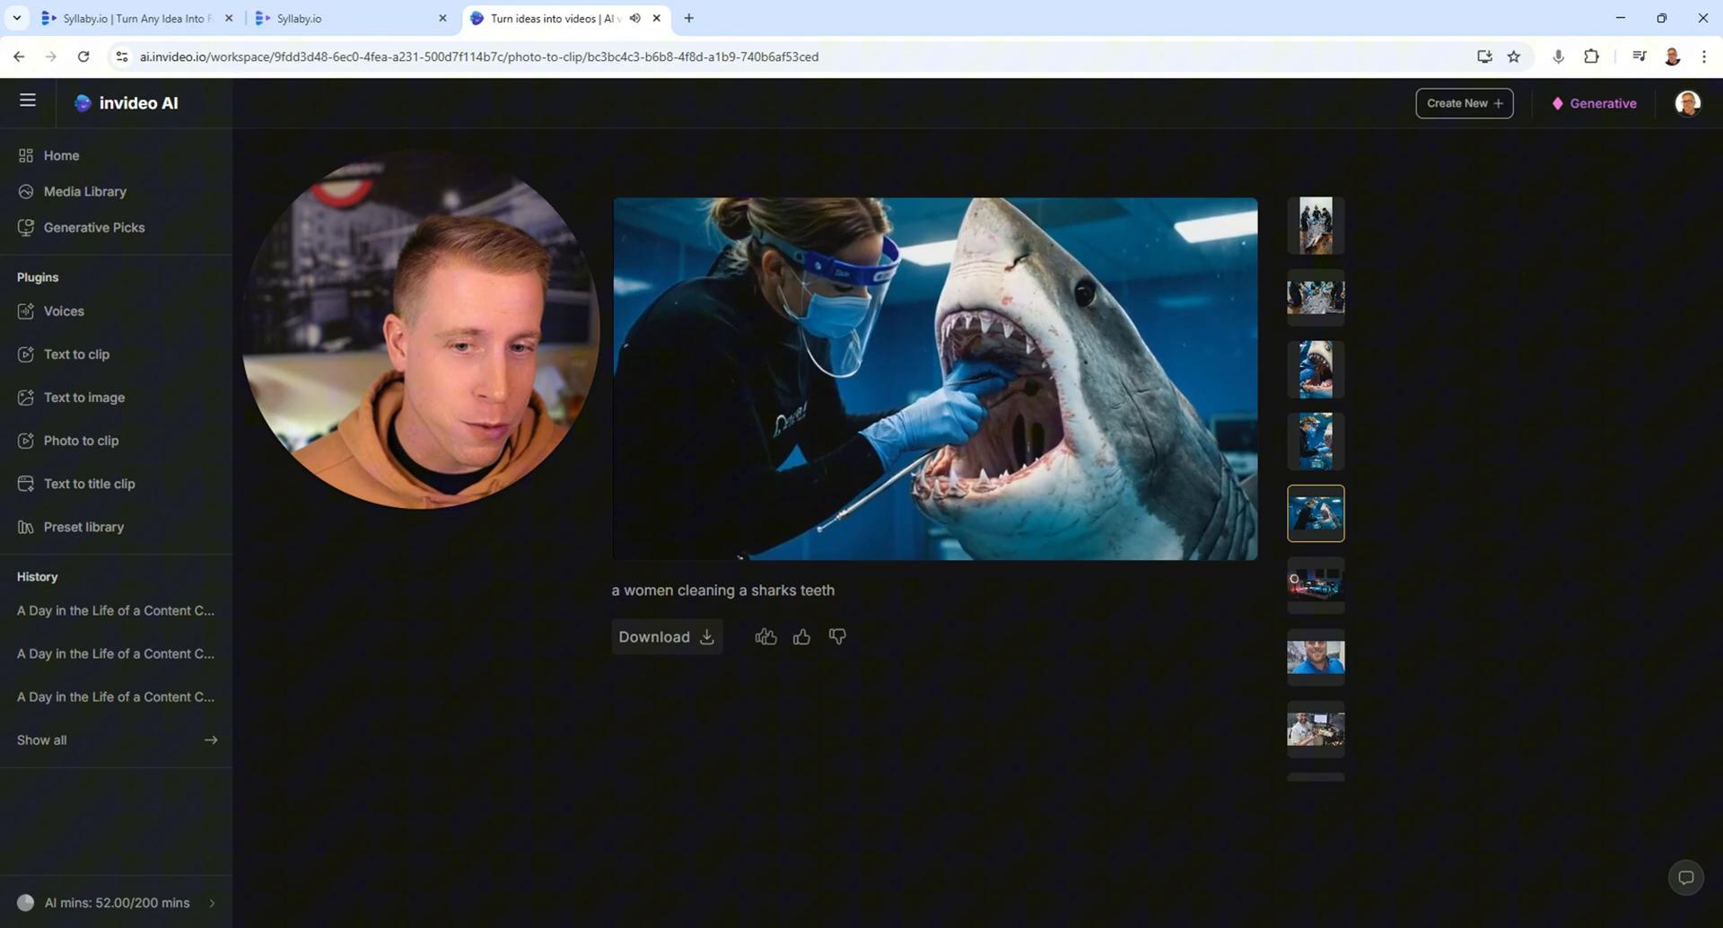
{"action": "left_click", "coordinate": [934, 378]}
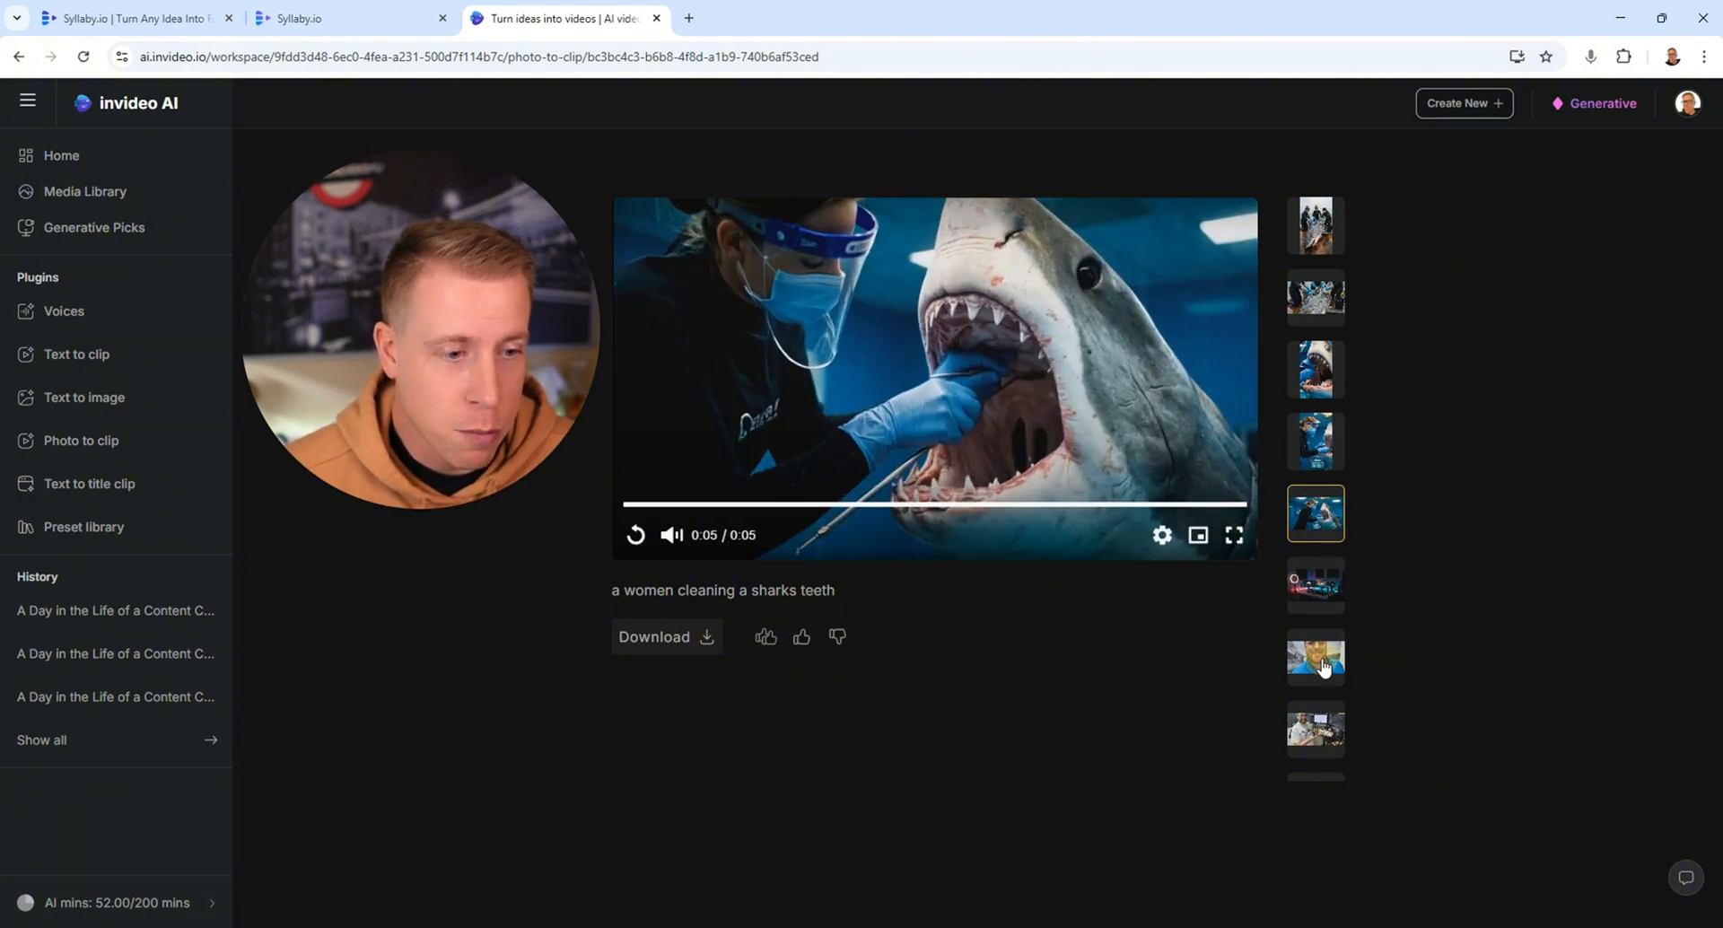
{"action": "left_click", "coordinate": [1313, 657]}
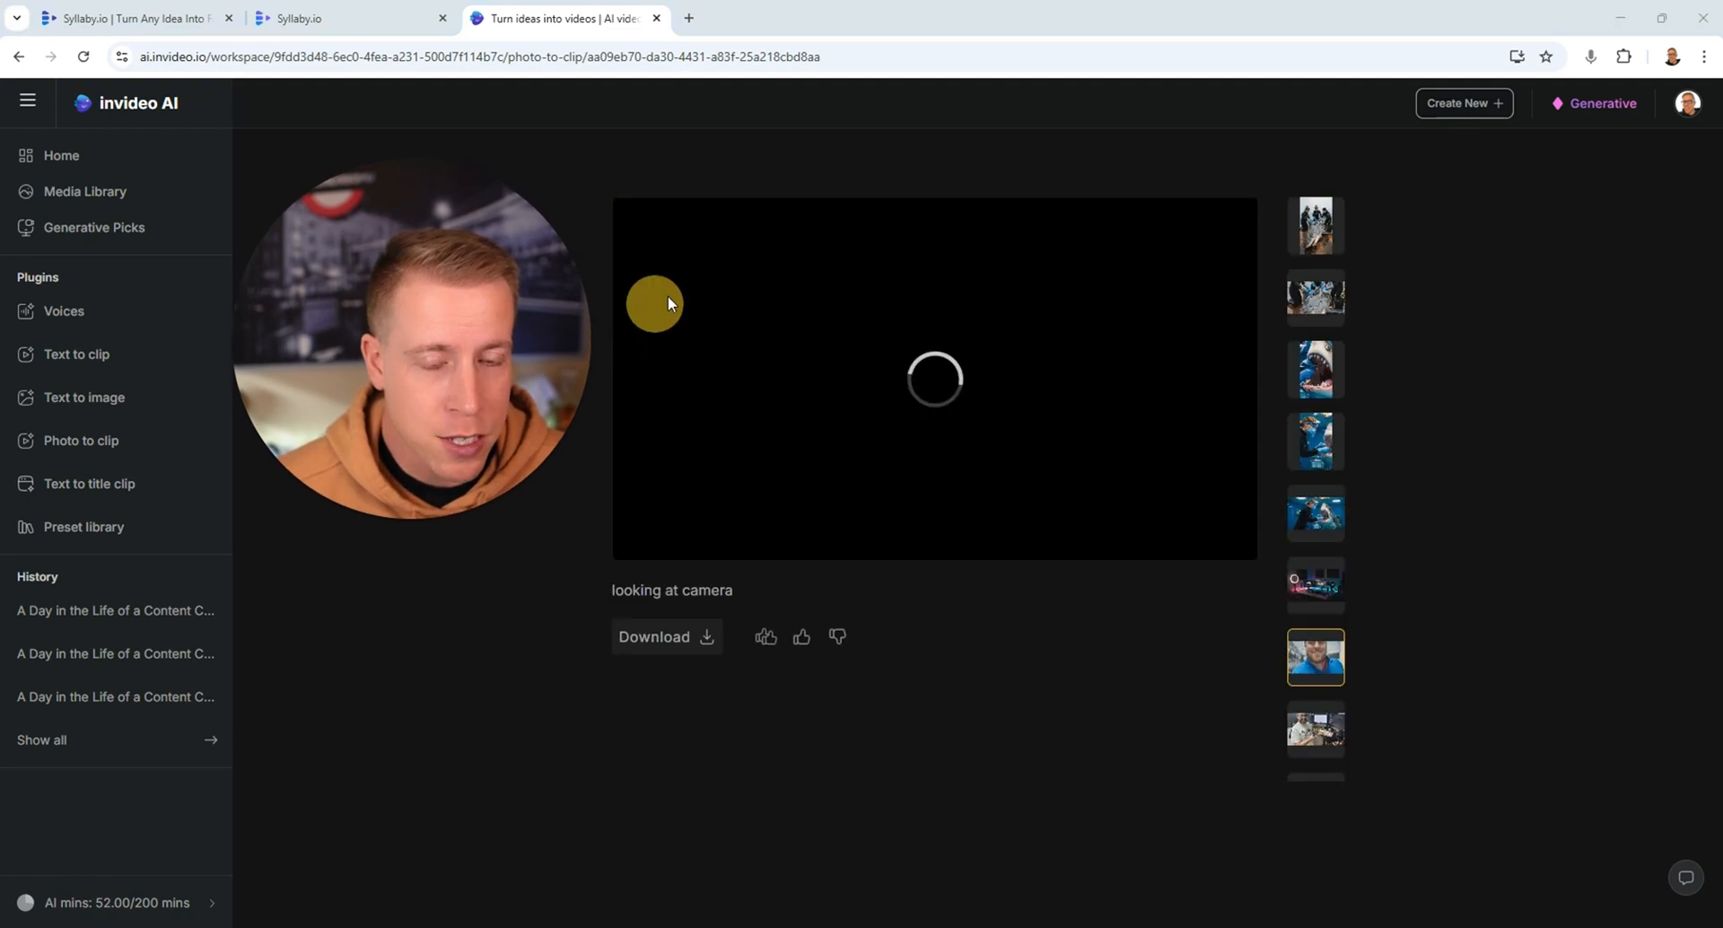